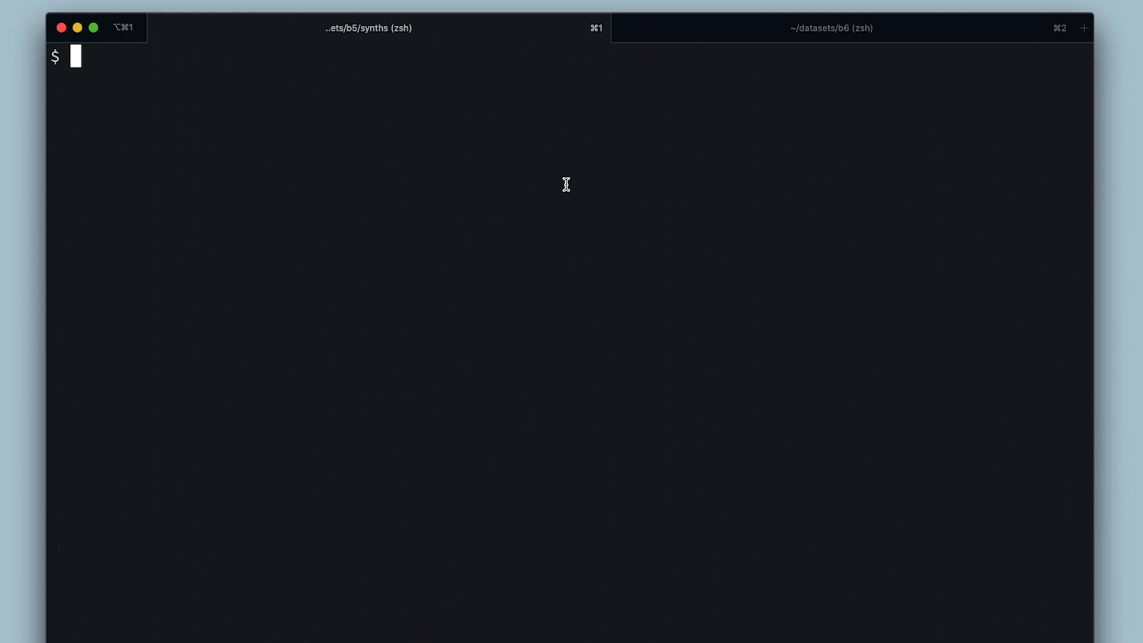
Inspect body.csv with cat, then save me/synths from synths.csv.
key(Enter)
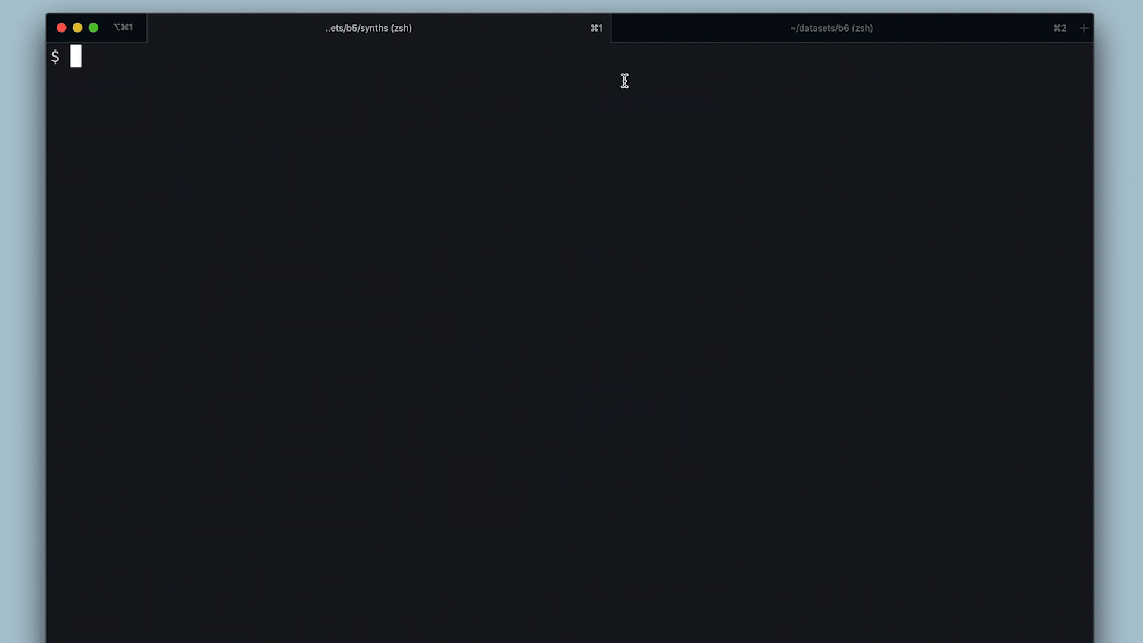
text(cat body.csv)
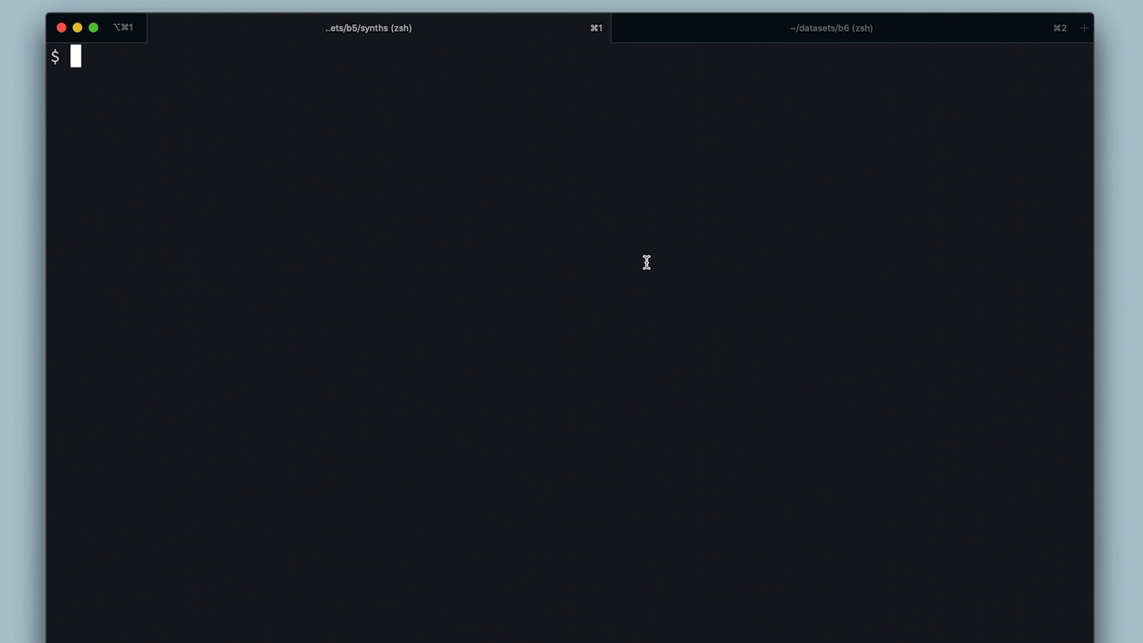
text(qri save --body)
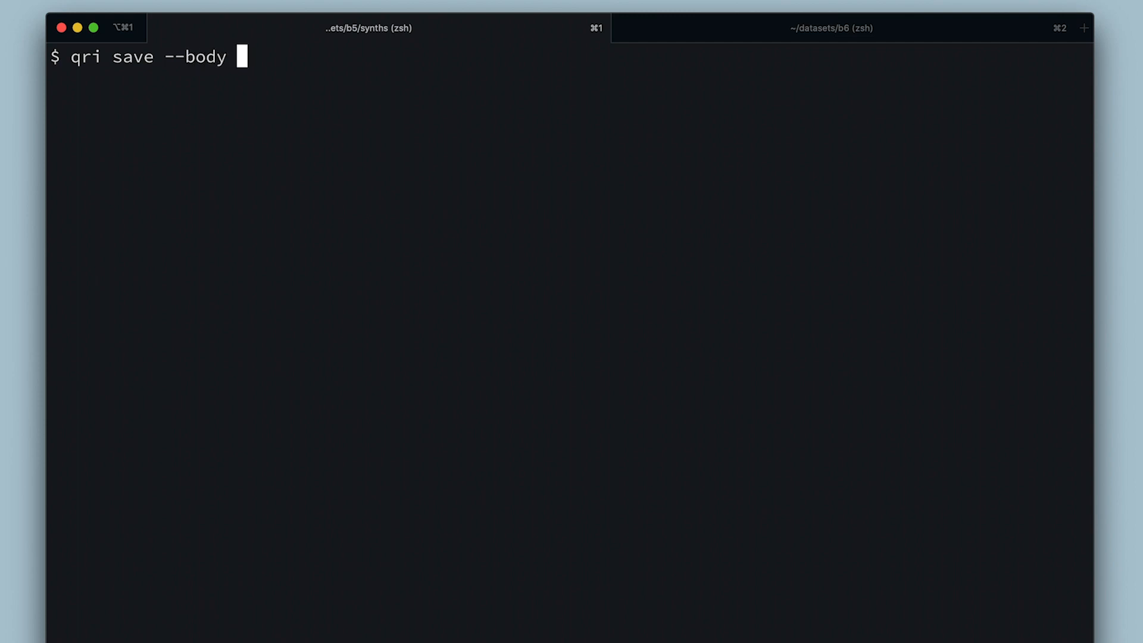
text(synths.csv)
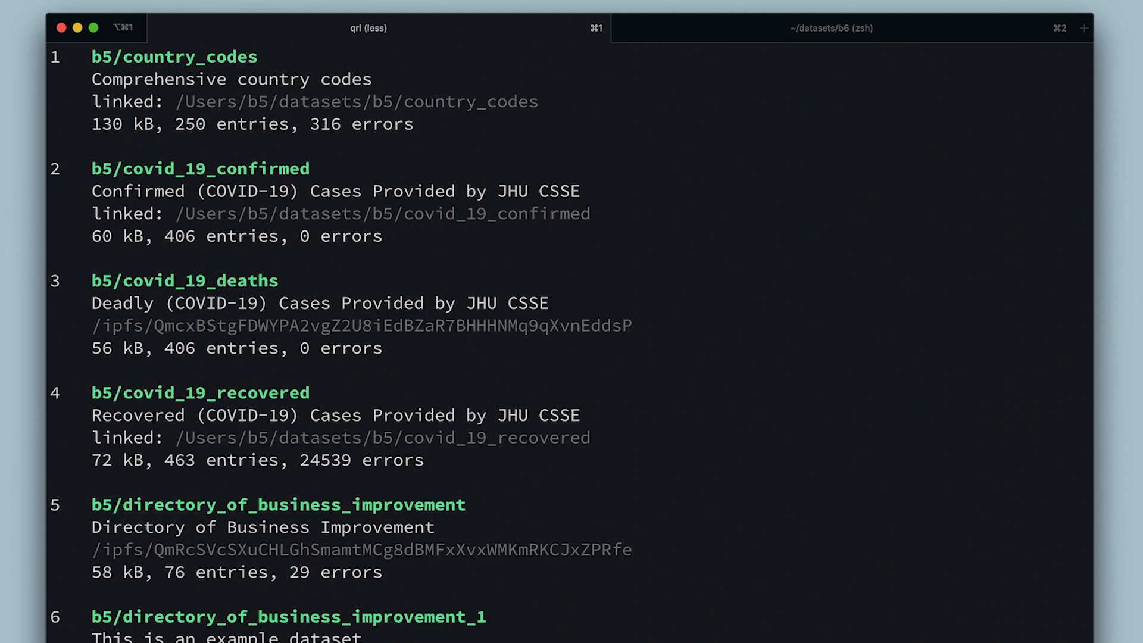
scroll(down, 3)
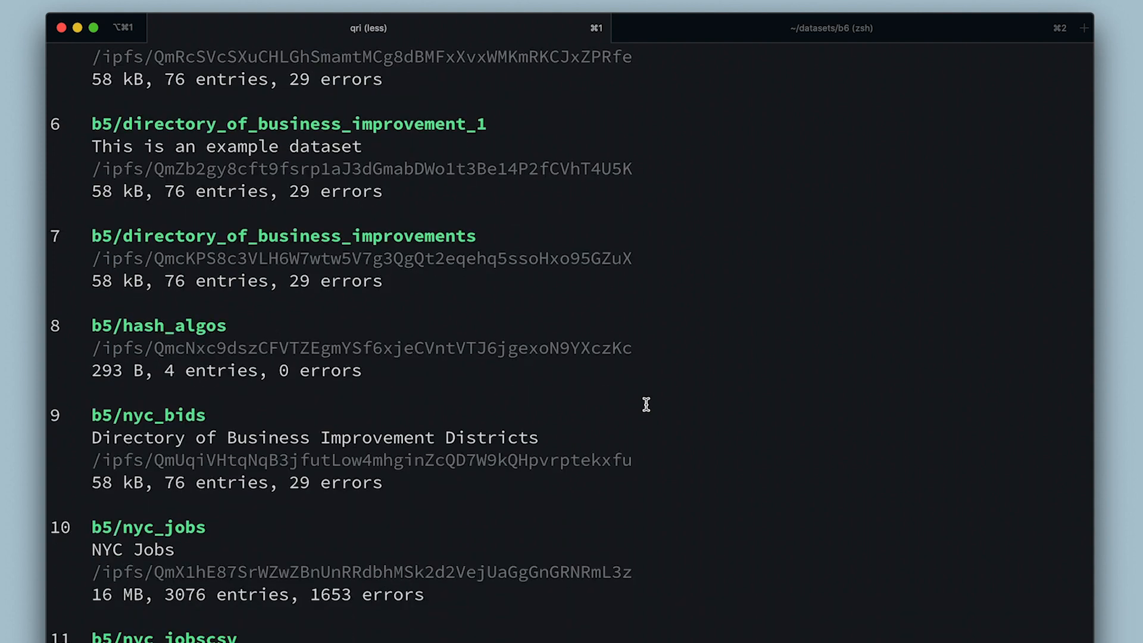
scroll(down, 3)
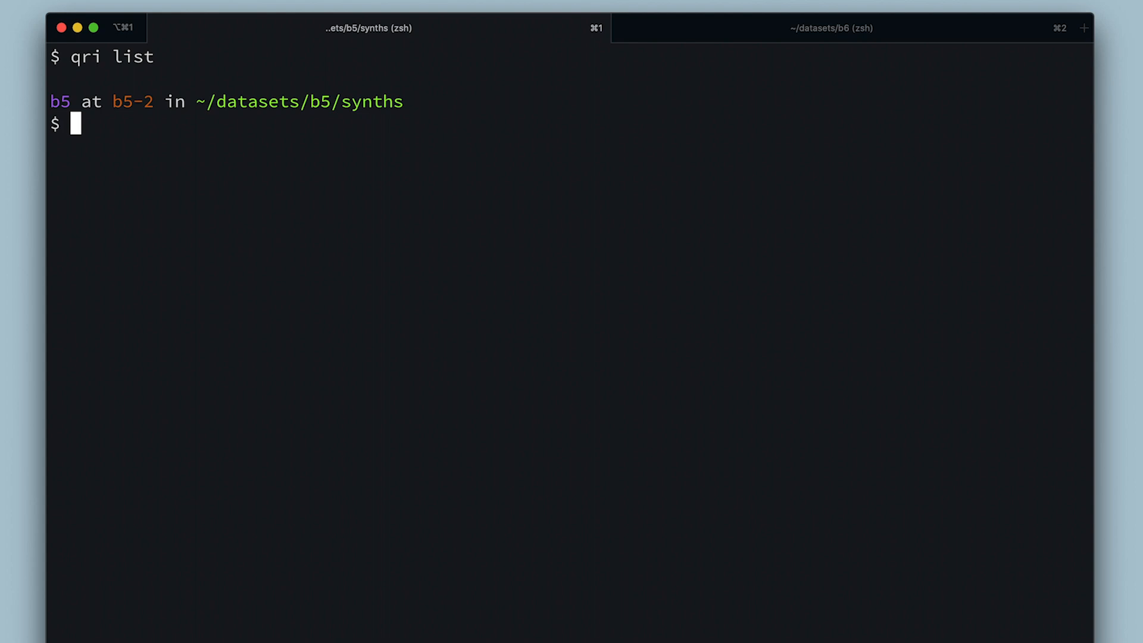
text(qri push)
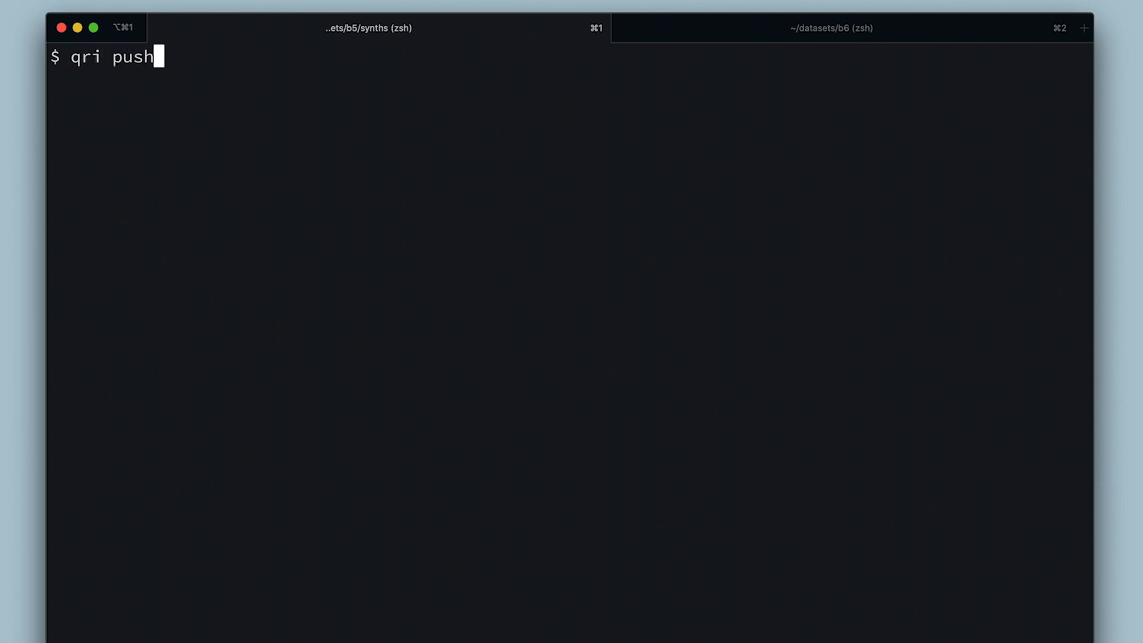
Push me/synths to qri.cloud.
text(me/synths)
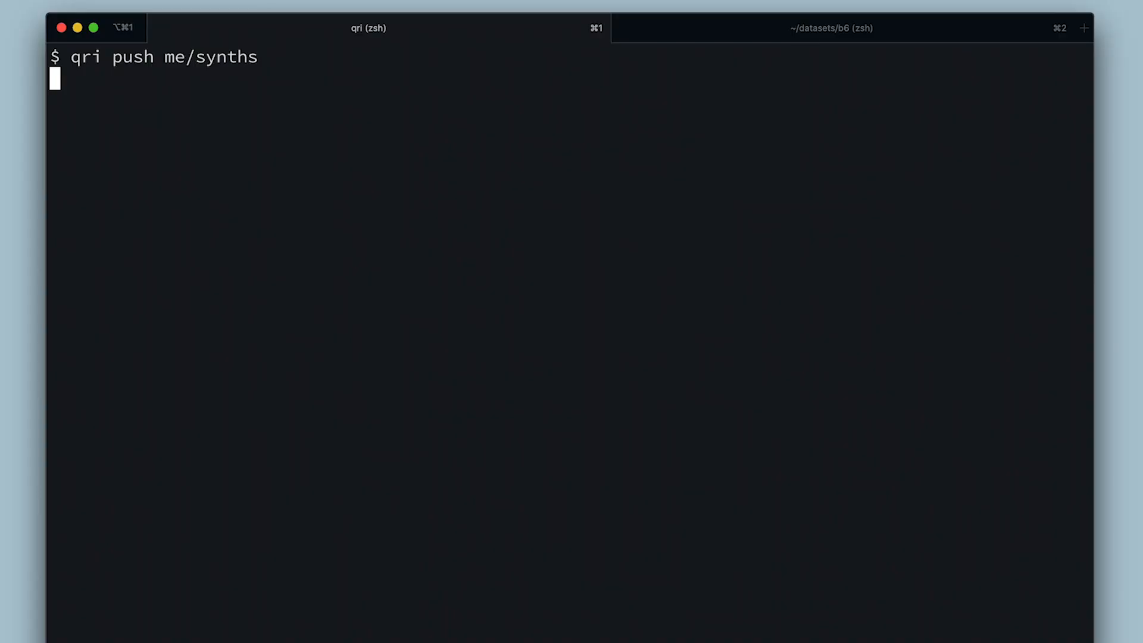
key(Enter)
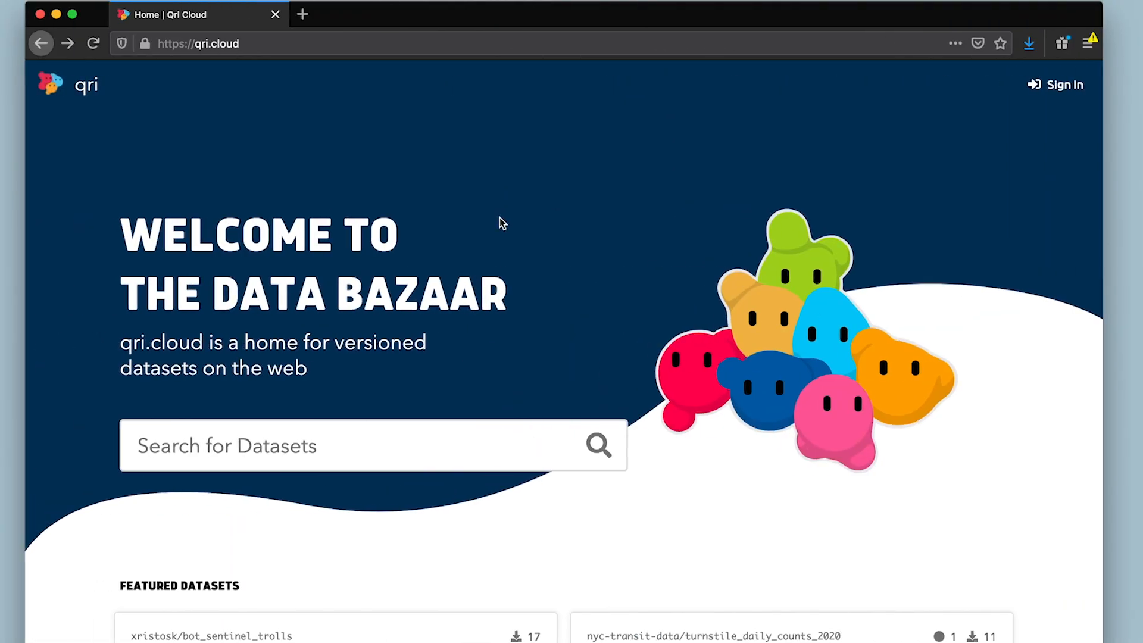
mouse_move(628, 348)
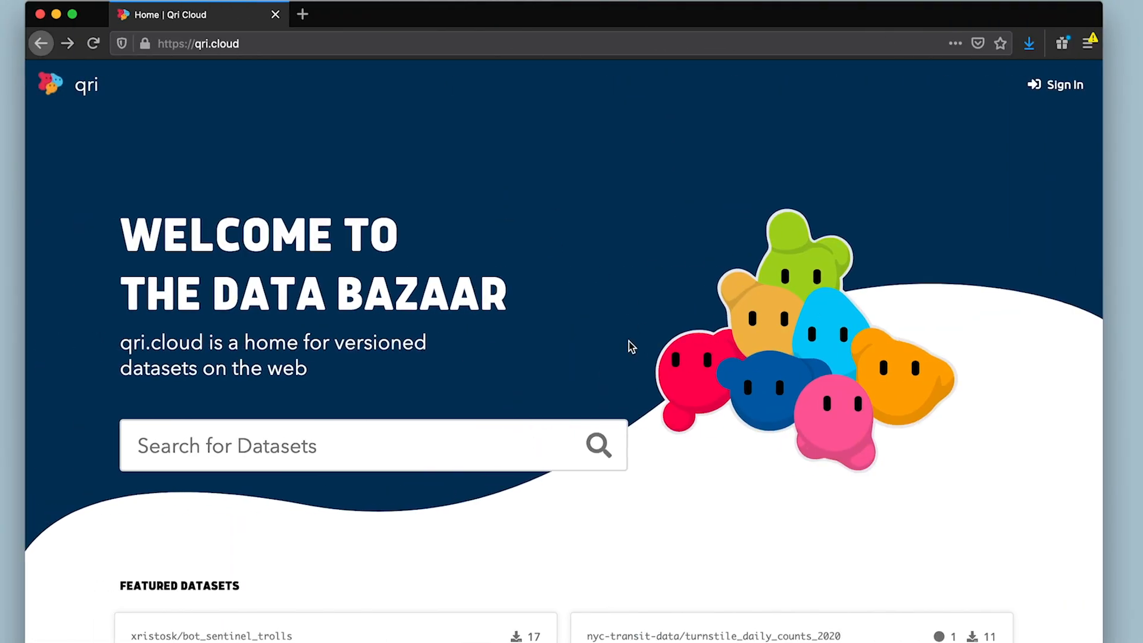
mouse_move(708, 306)
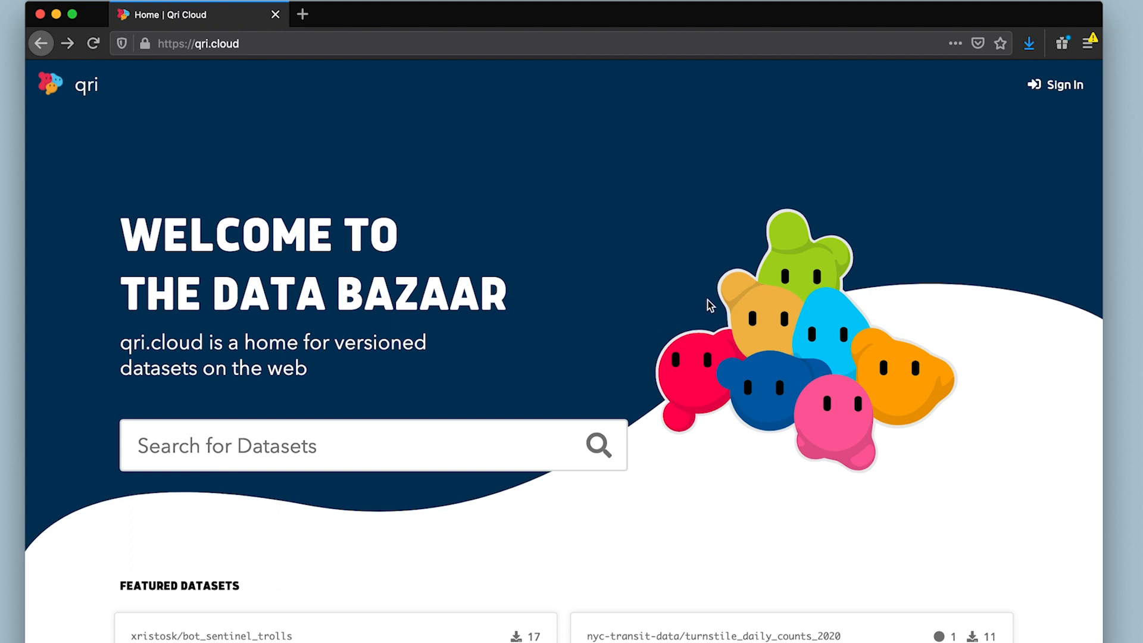
Navigate to qri.cloud/b5/synths and view its Download option.
click(201, 43)
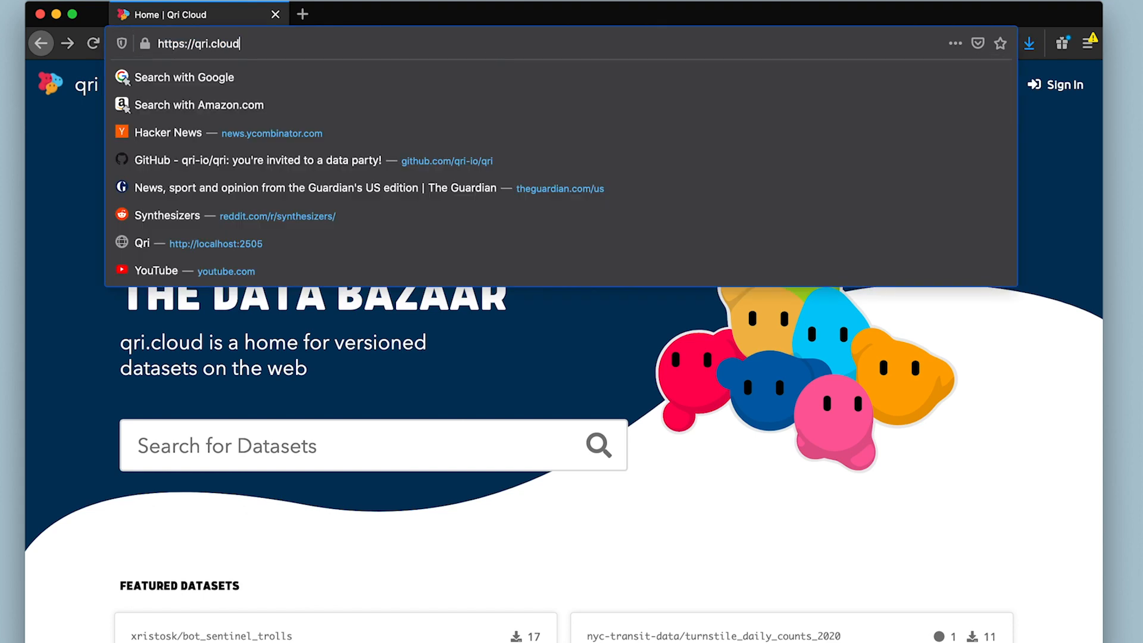
text(/b5/synths)
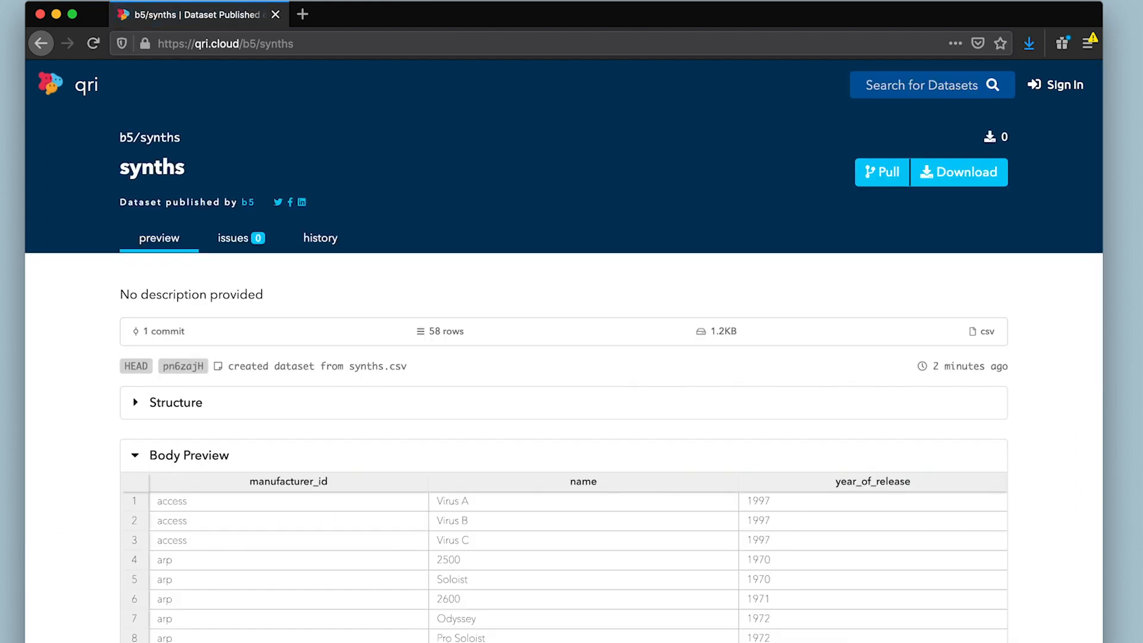
mouse_move(1027, 353)
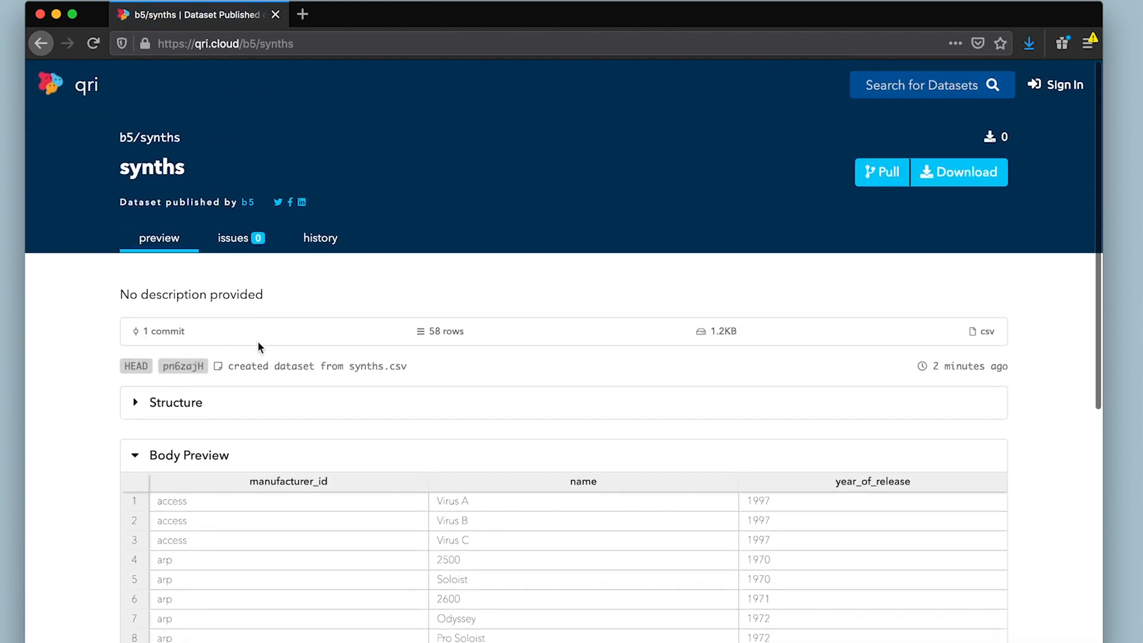
click(964, 172)
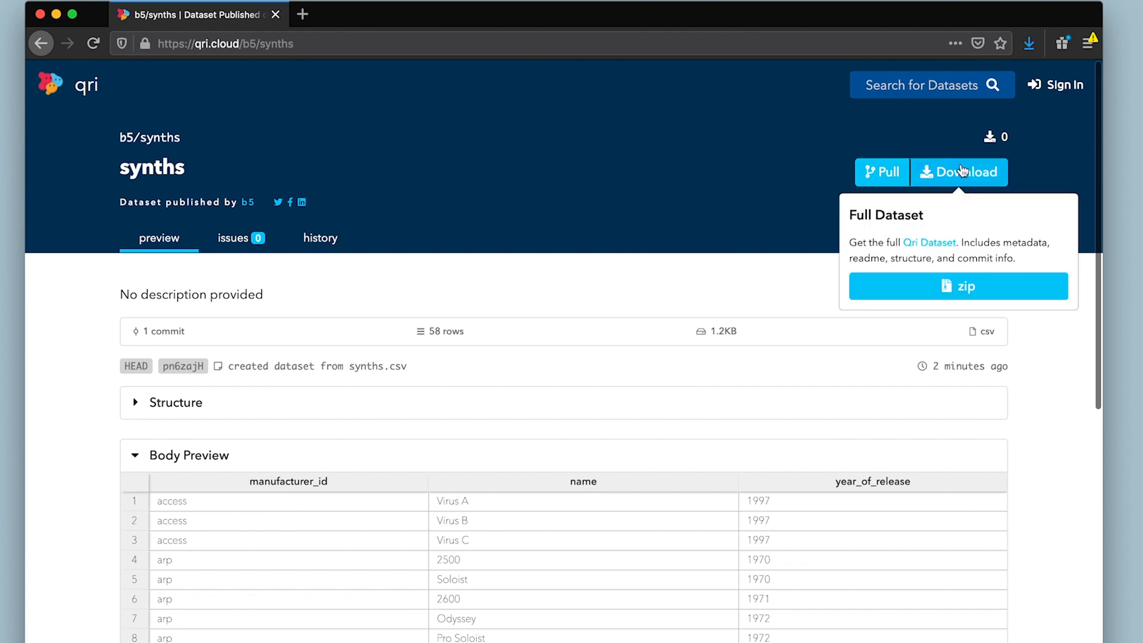
click(957, 285)
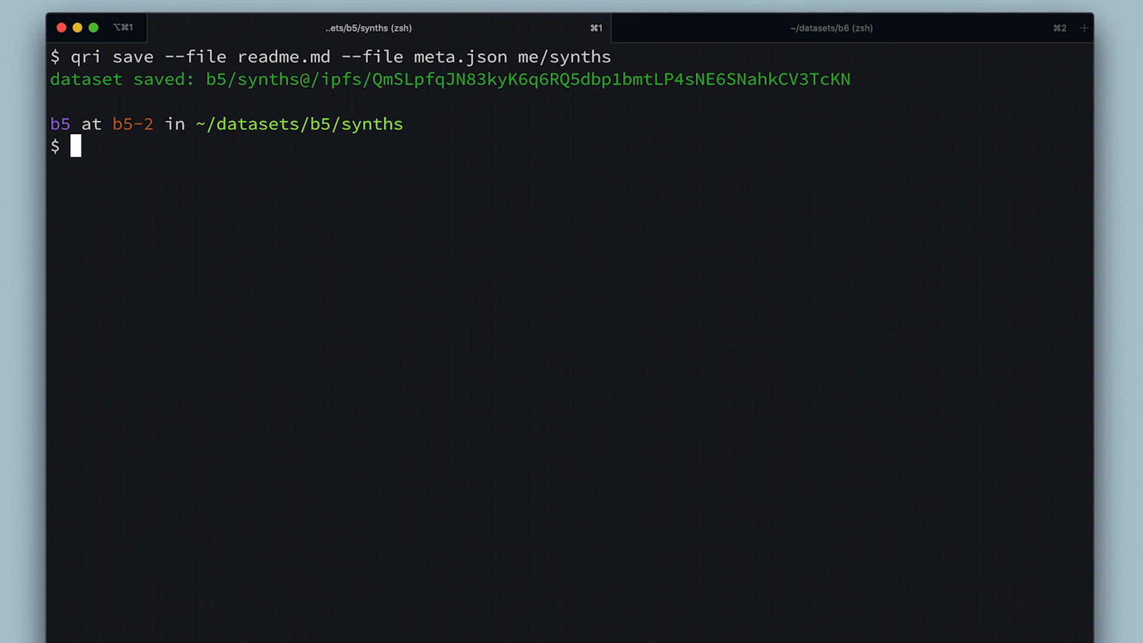
Begin a qri log command at the prompt.
text(qri log)
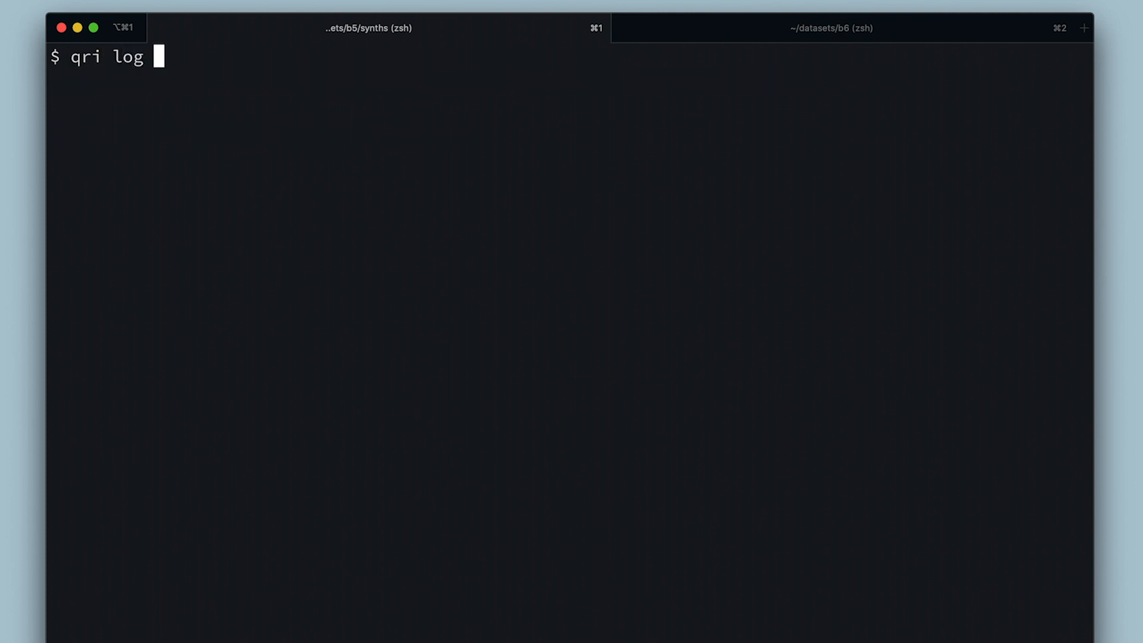
Show the commit history of me/synths and exit the pager.
text(me/synths)
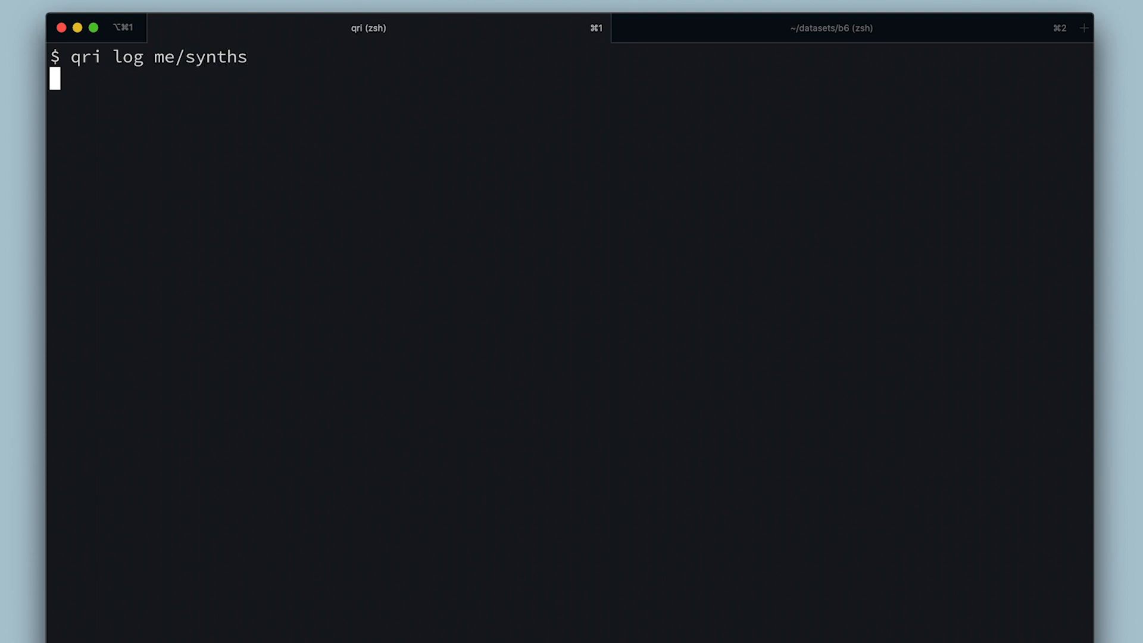
key(Enter)
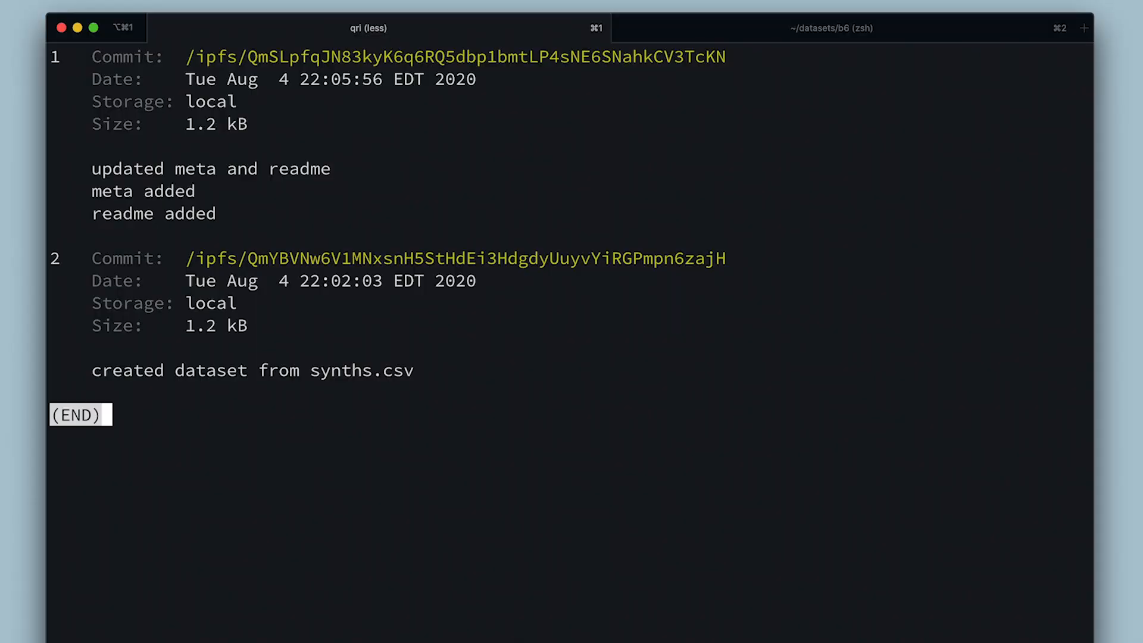
key(q)
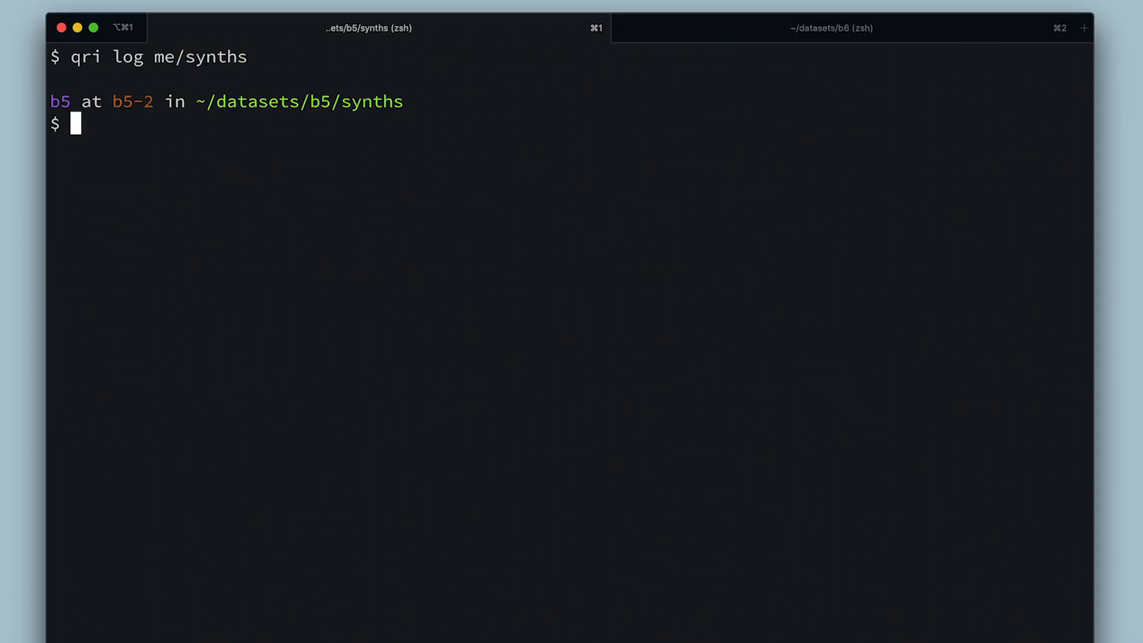
Push the updated me/synths version to qri.cloud.
text(qri push me/synths)
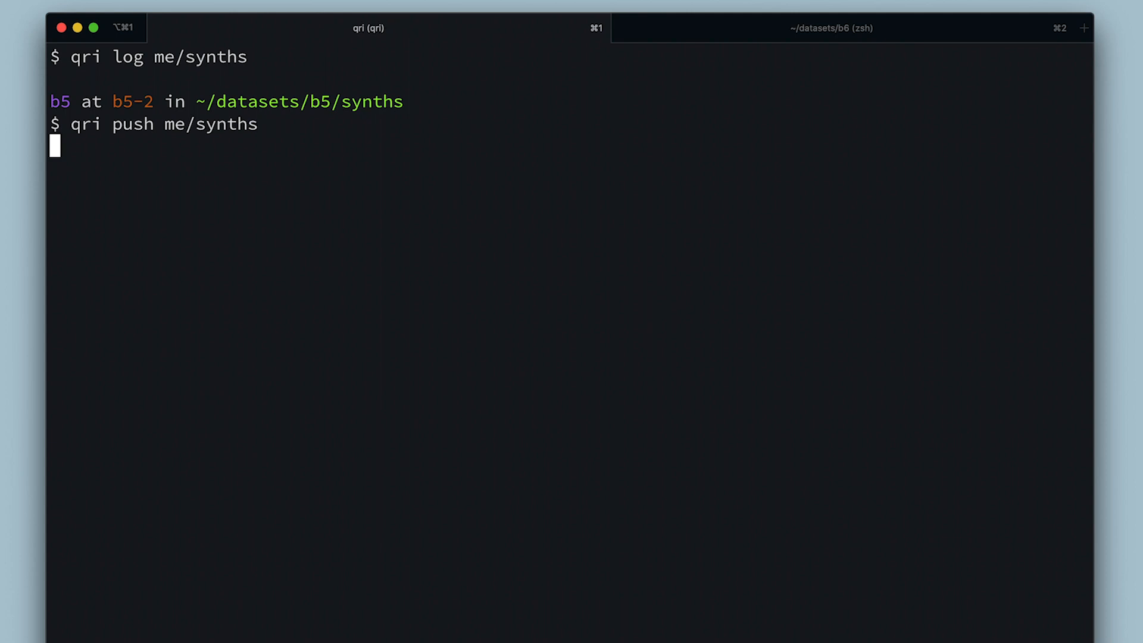
key(Enter)
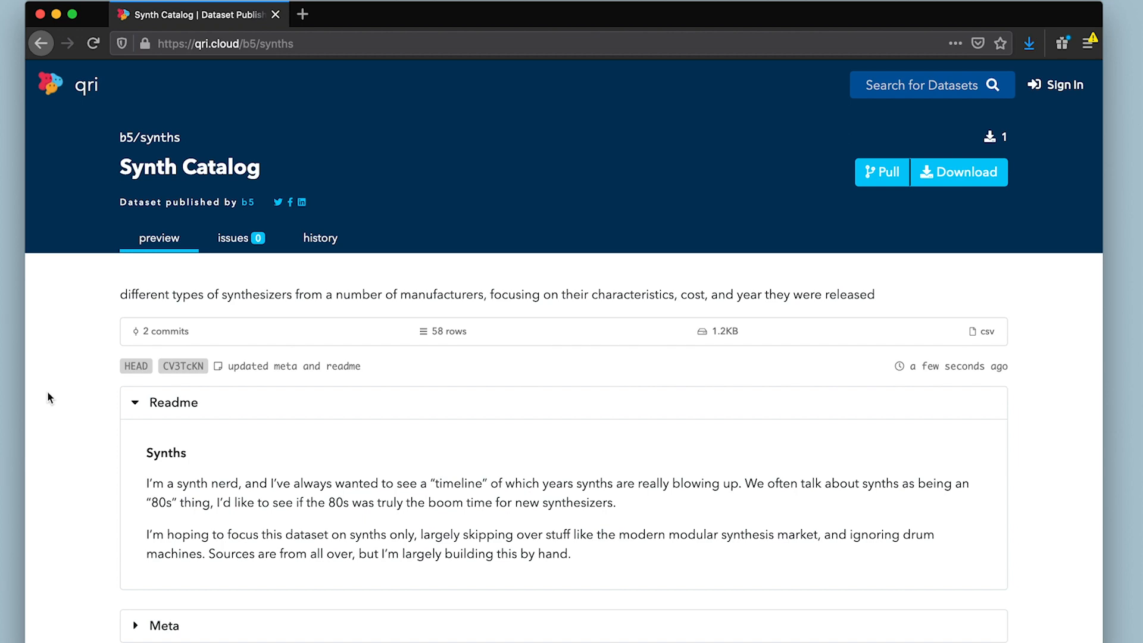
Expand the Structure section showing CSV format, 58 entries and the three-column schema.
scroll(down, 3)
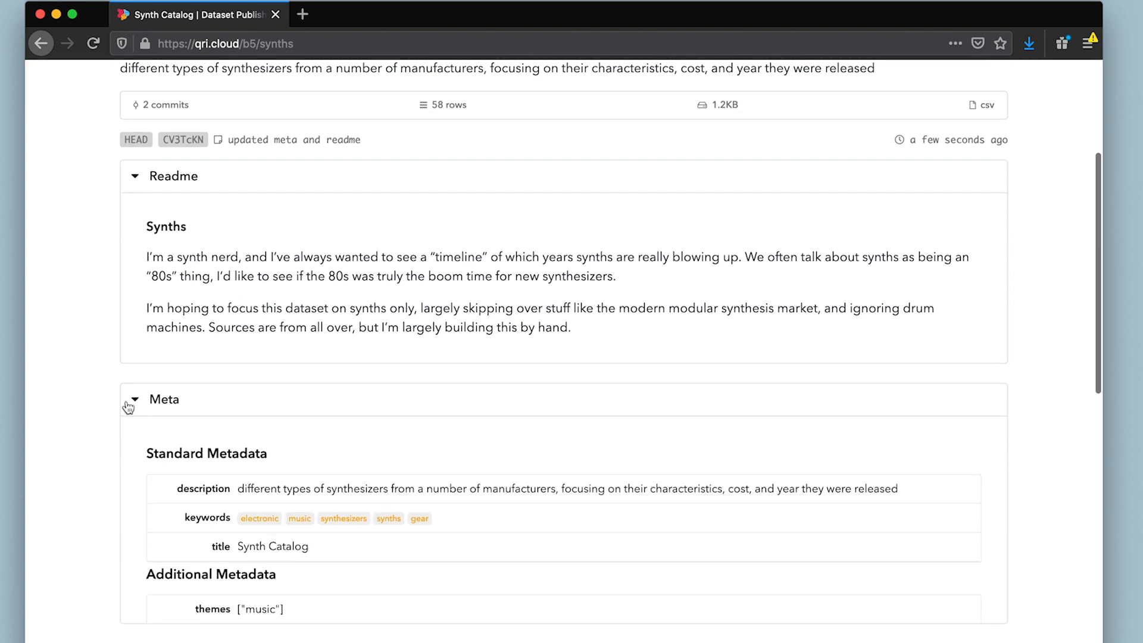
scroll(down, 3)
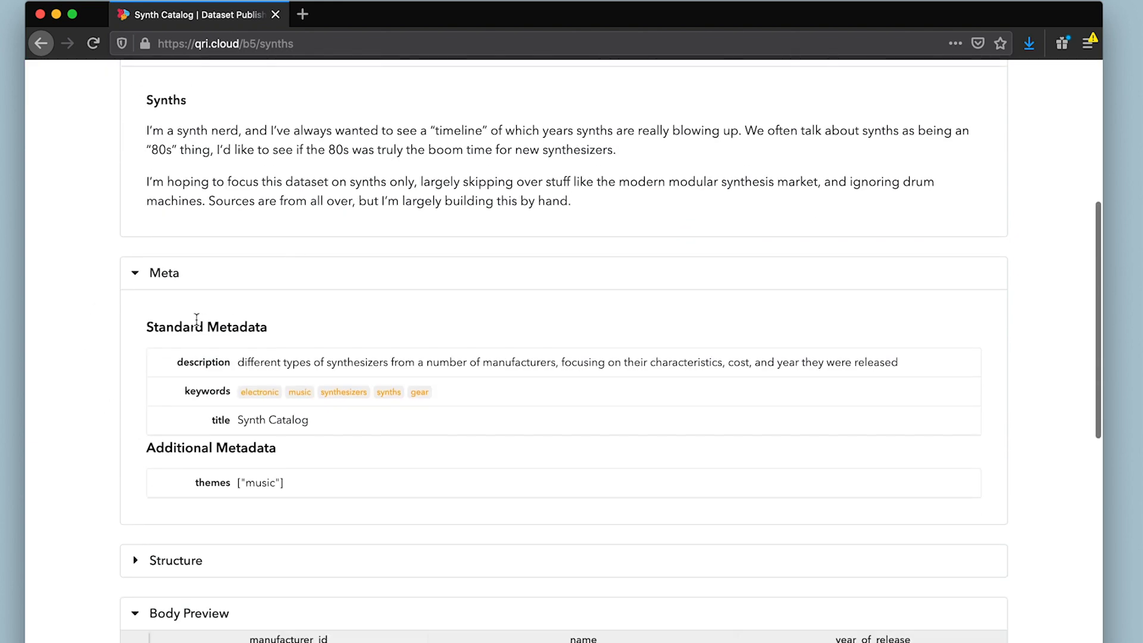
scroll(down, 3)
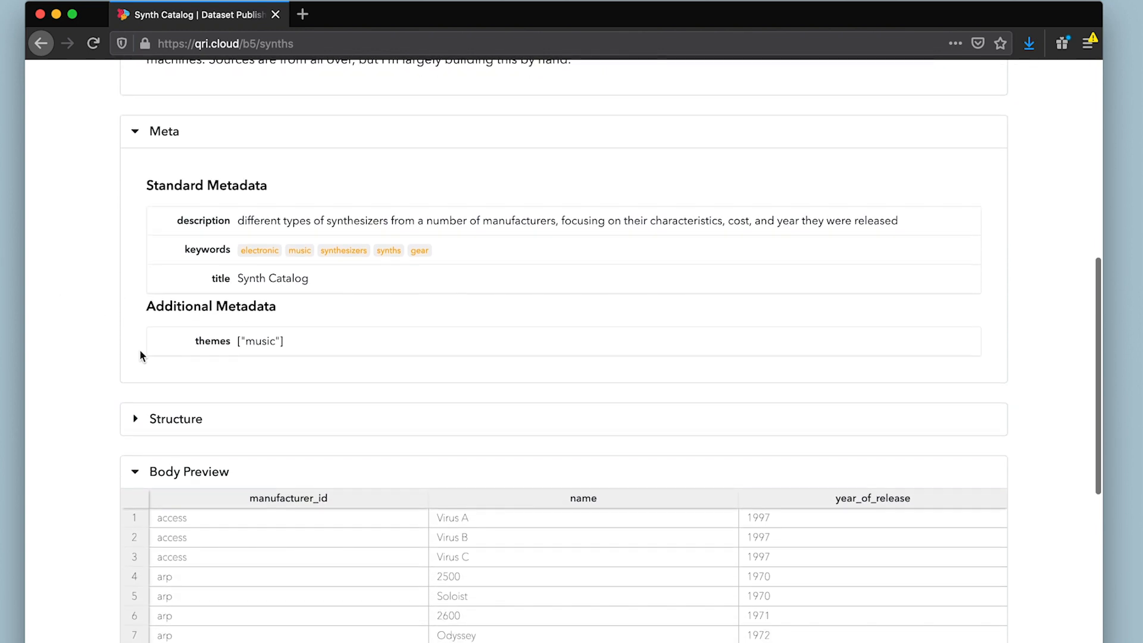
mouse_move(159, 331)
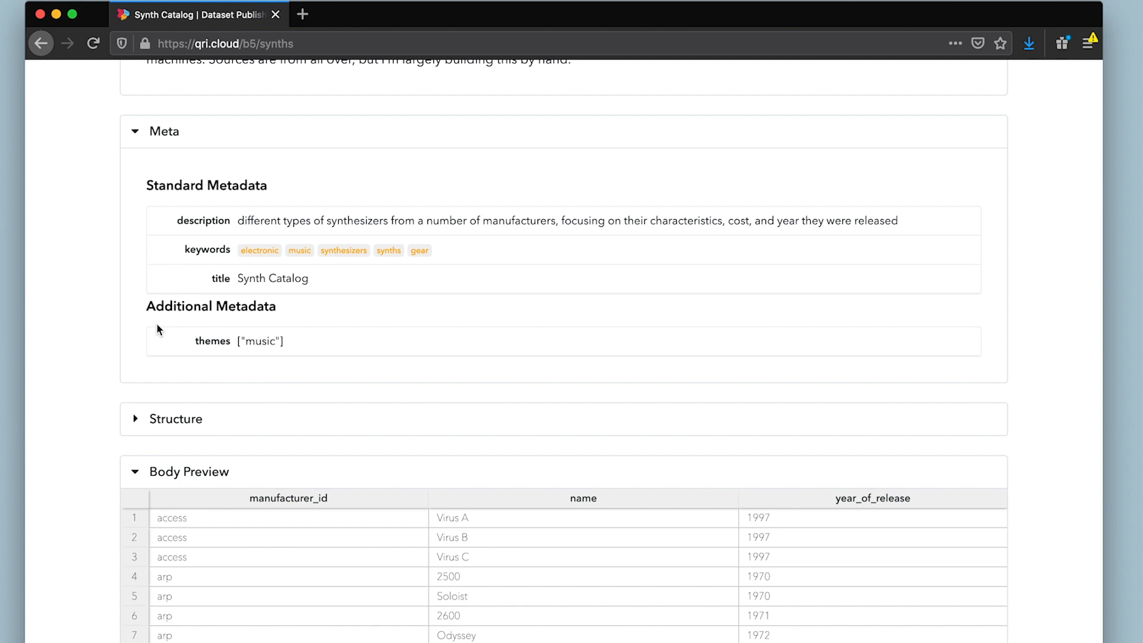
mouse_move(149, 340)
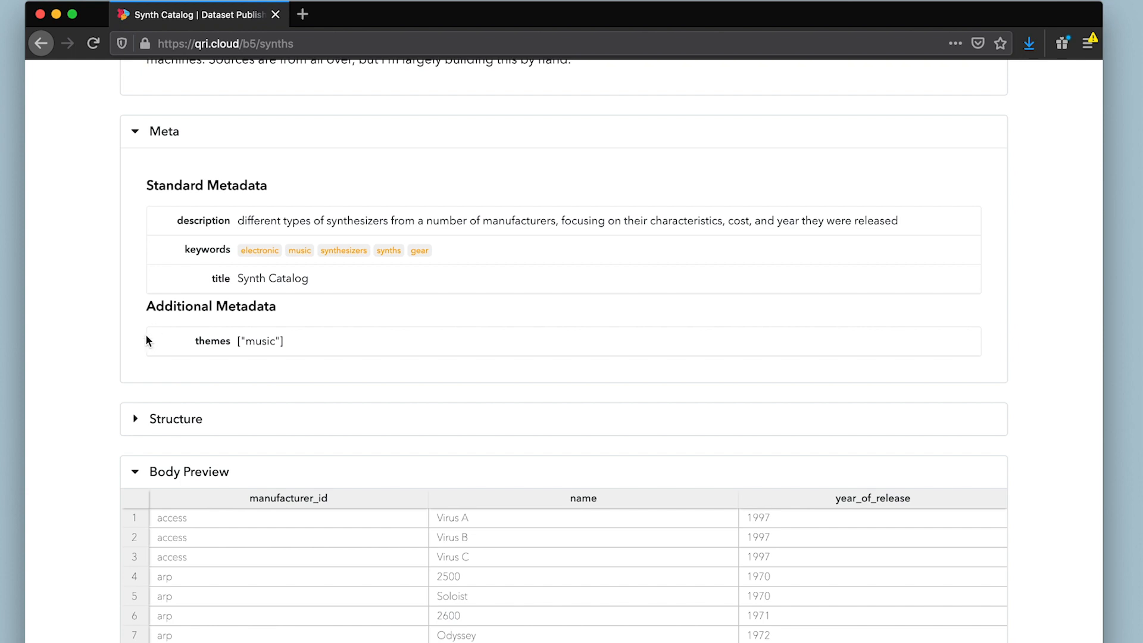
click(135, 419)
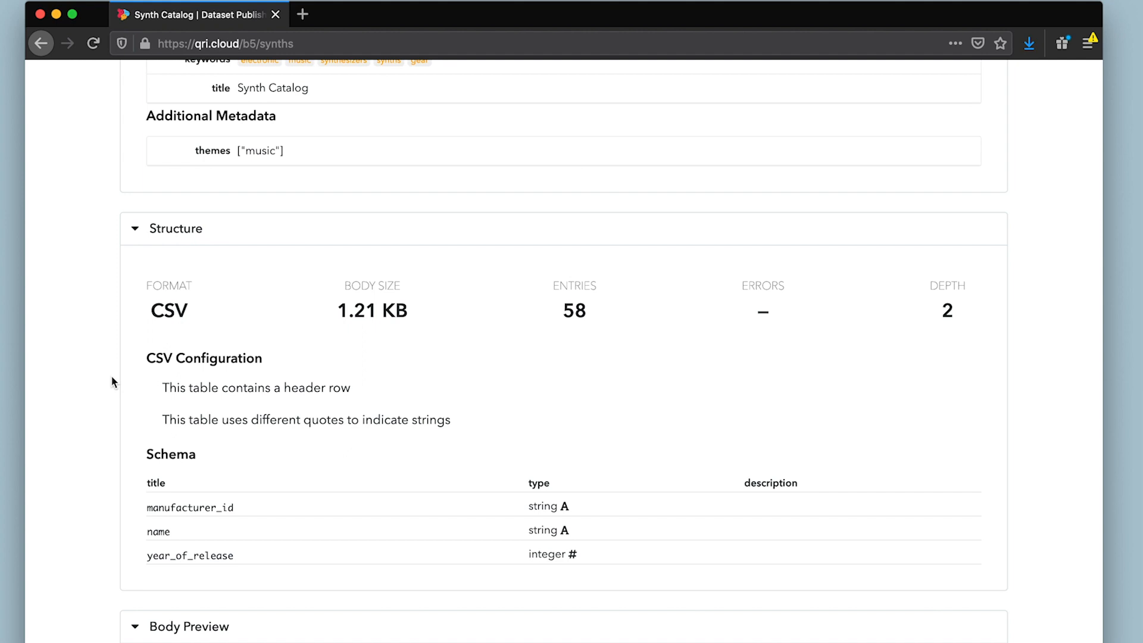
mouse_move(195, 322)
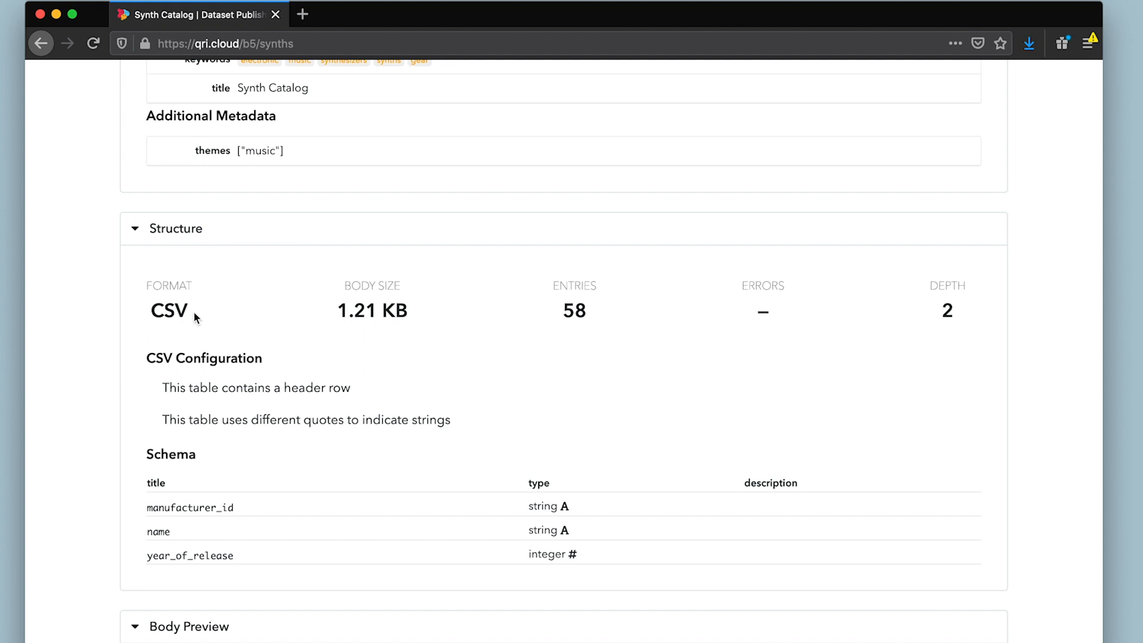
mouse_move(122, 314)
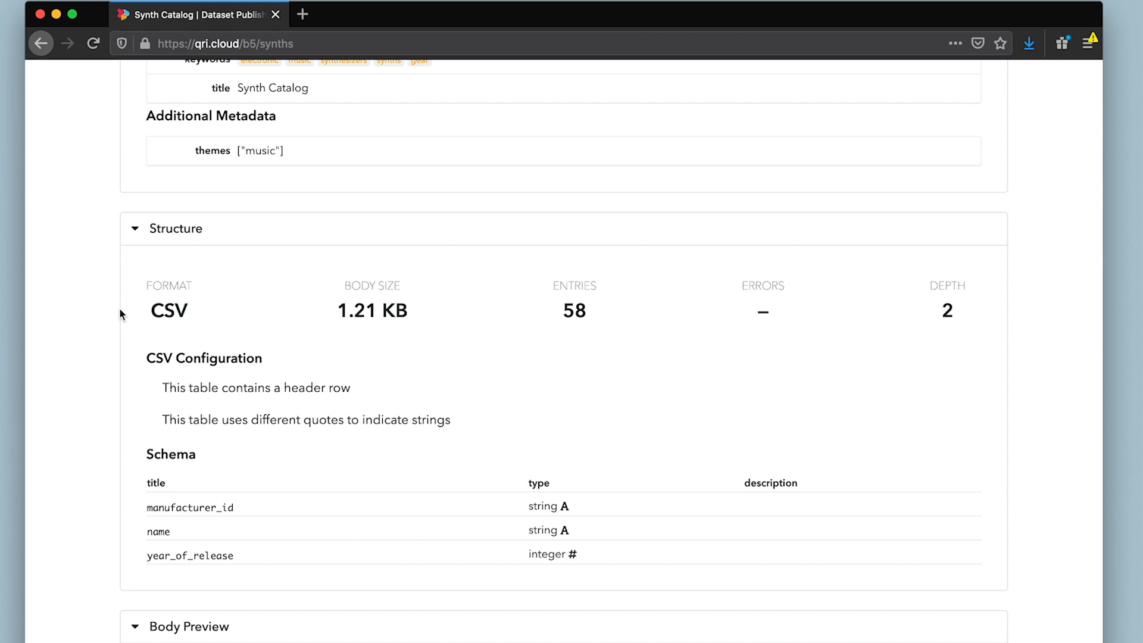
scroll(down, 3)
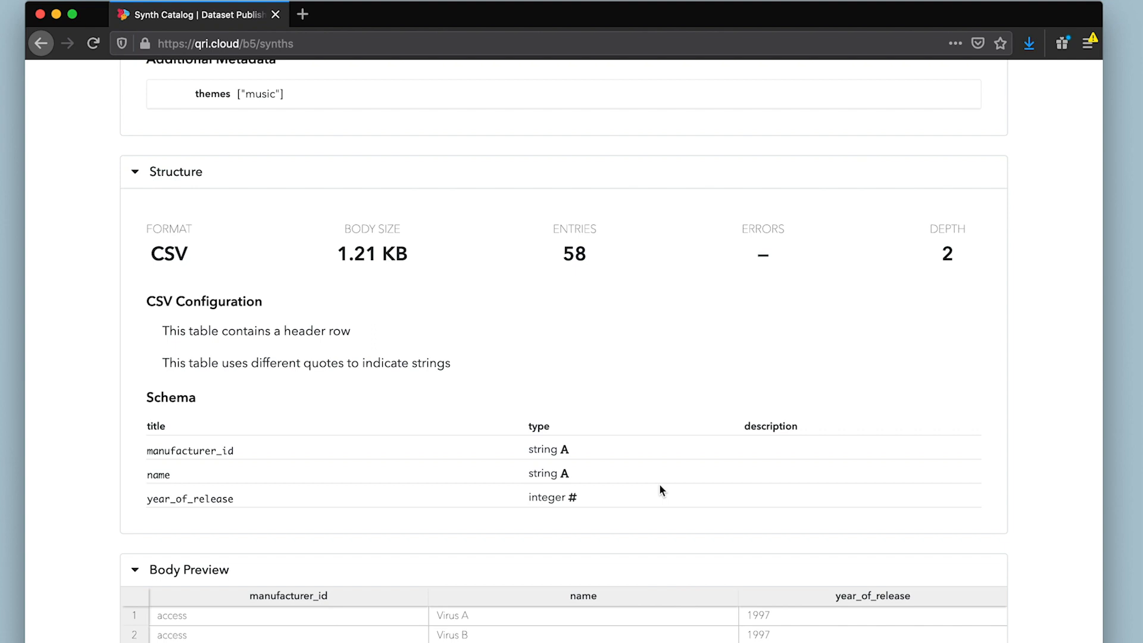
mouse_move(510, 470)
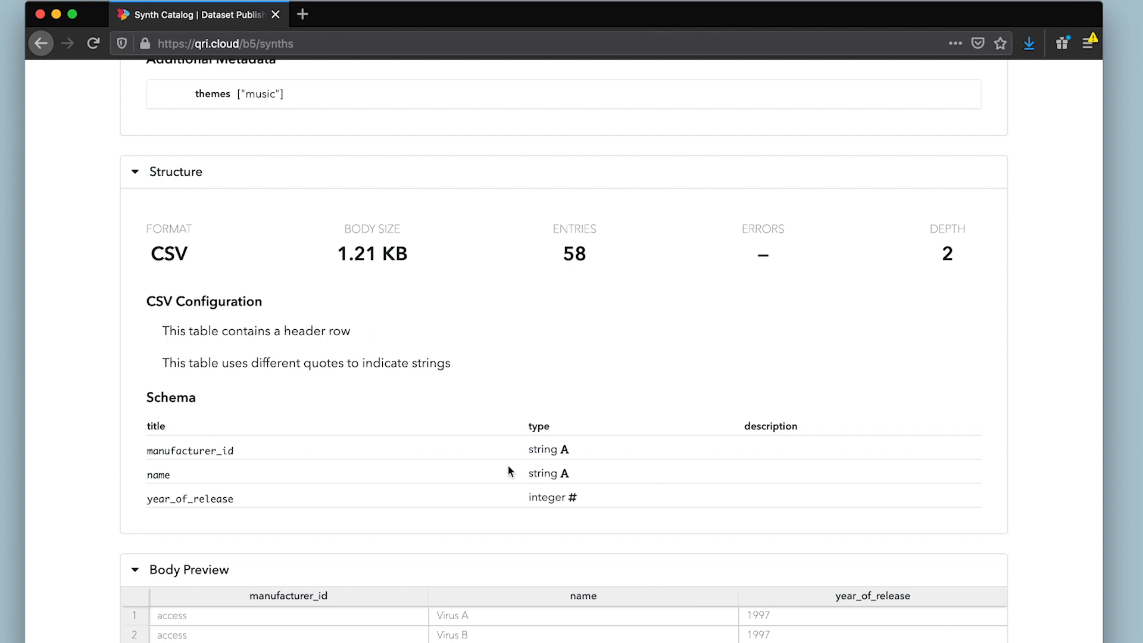
mouse_move(274, 490)
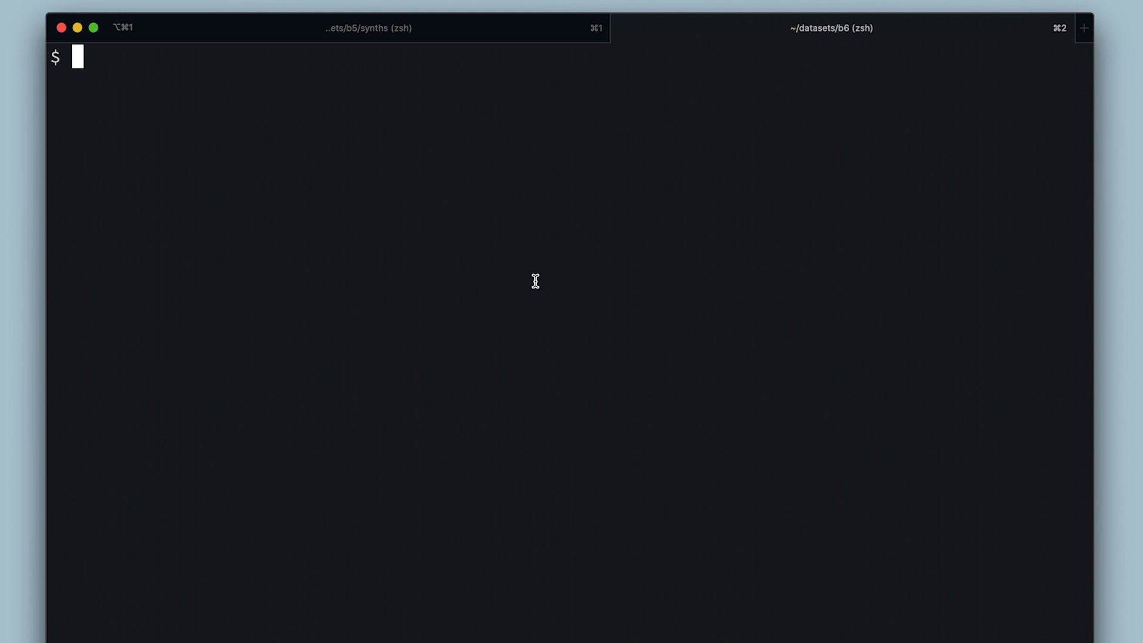
Run qri list in ~/datasets/b6, then begin a qri sql command.
text(qri list)
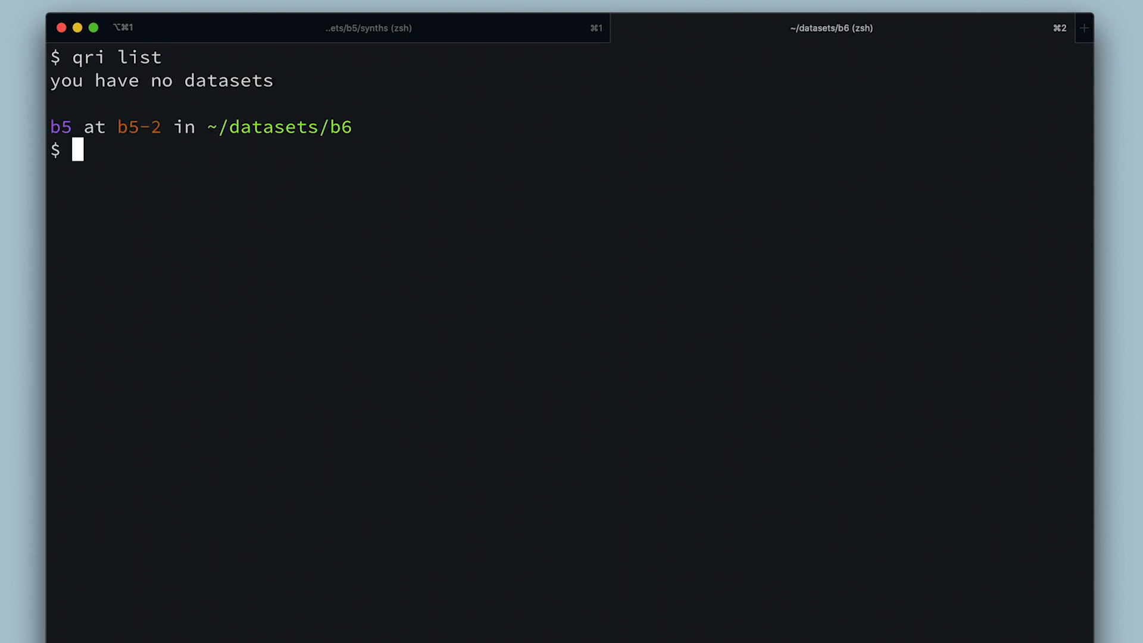
text(qri sq)
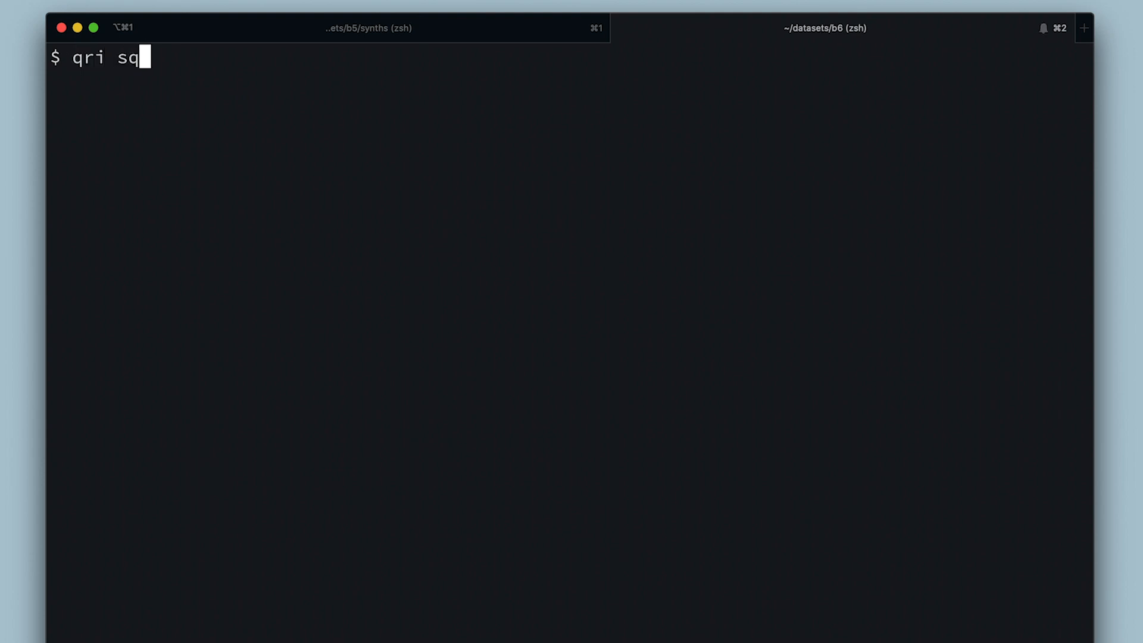
Compose the SQL join of b5/world_bank_population and b5/world_bank_gdp on country code for 2019.
text(l "SELECT)
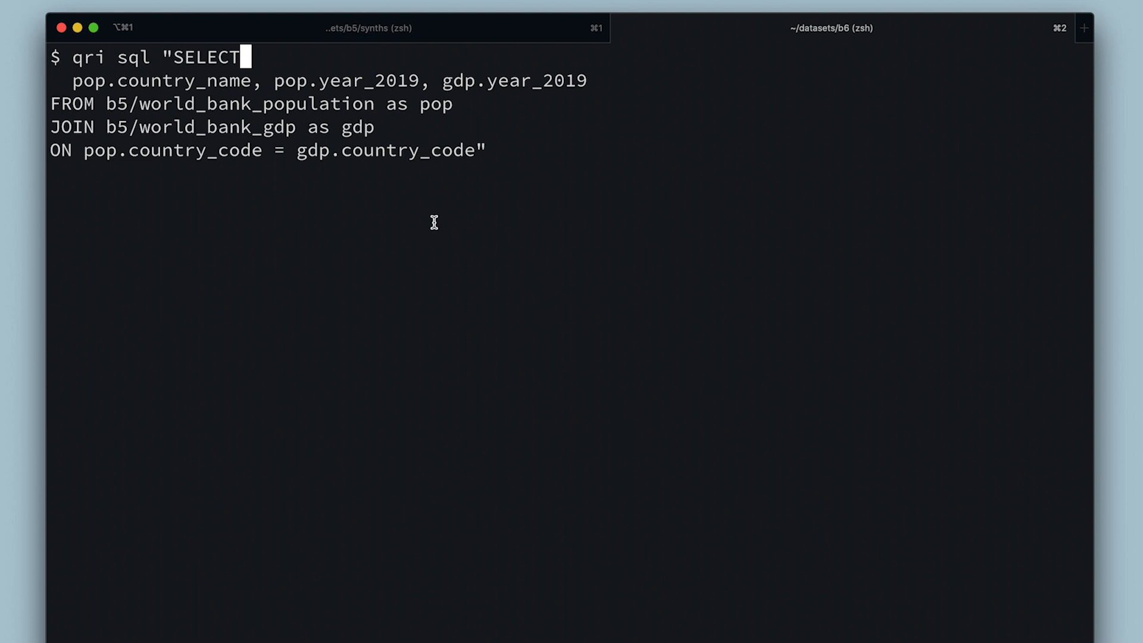
double_click(435, 104)
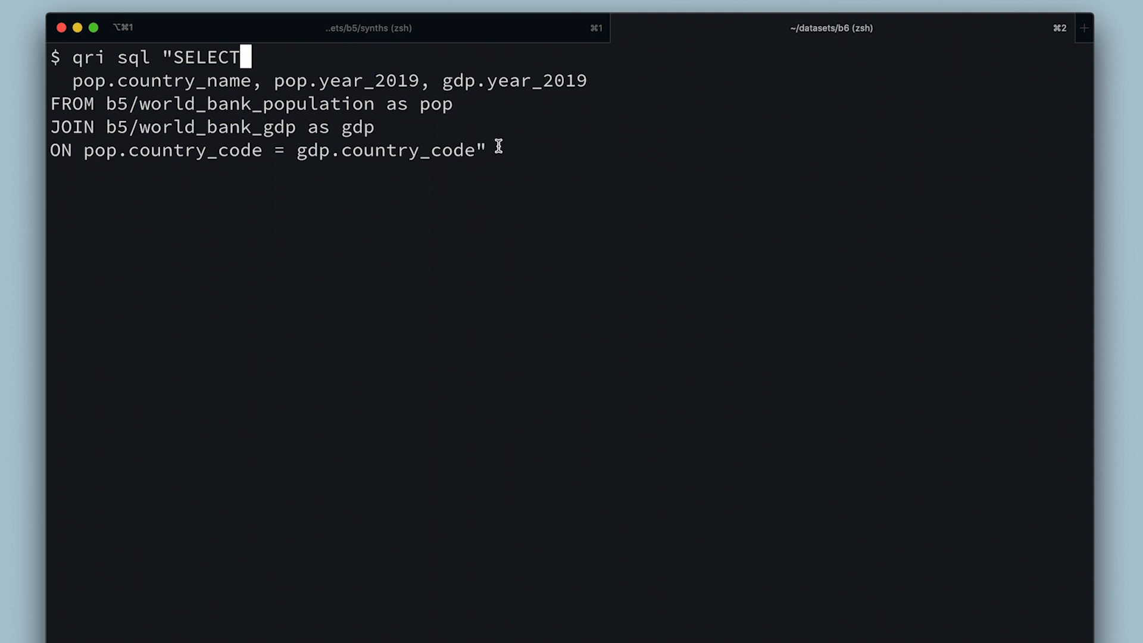
mouse_move(367, 104)
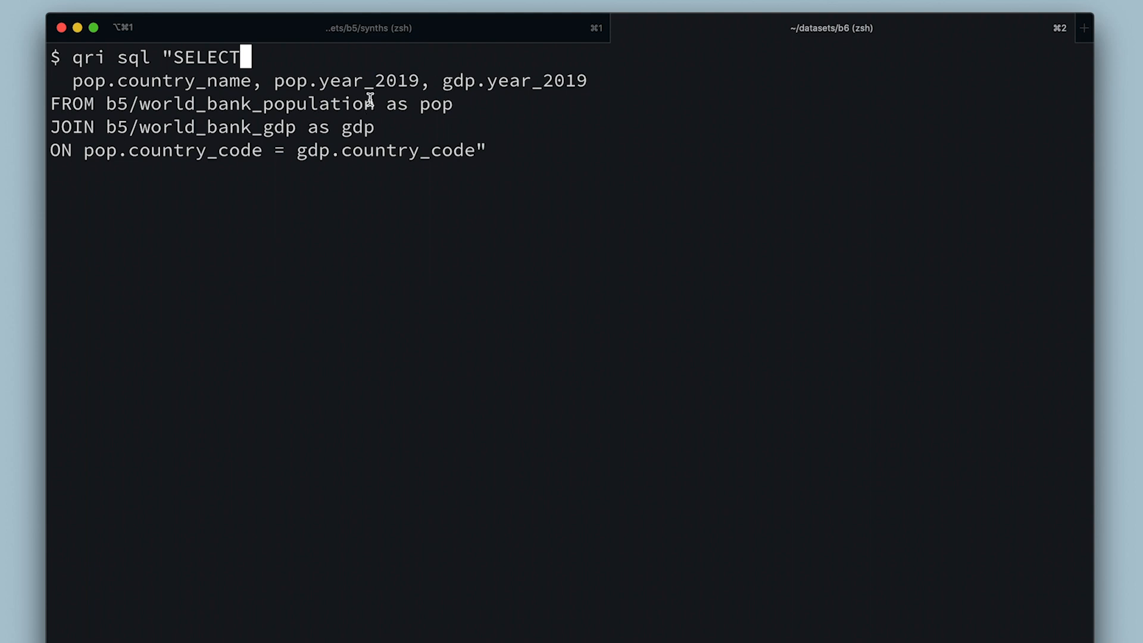
double_click(507, 81)
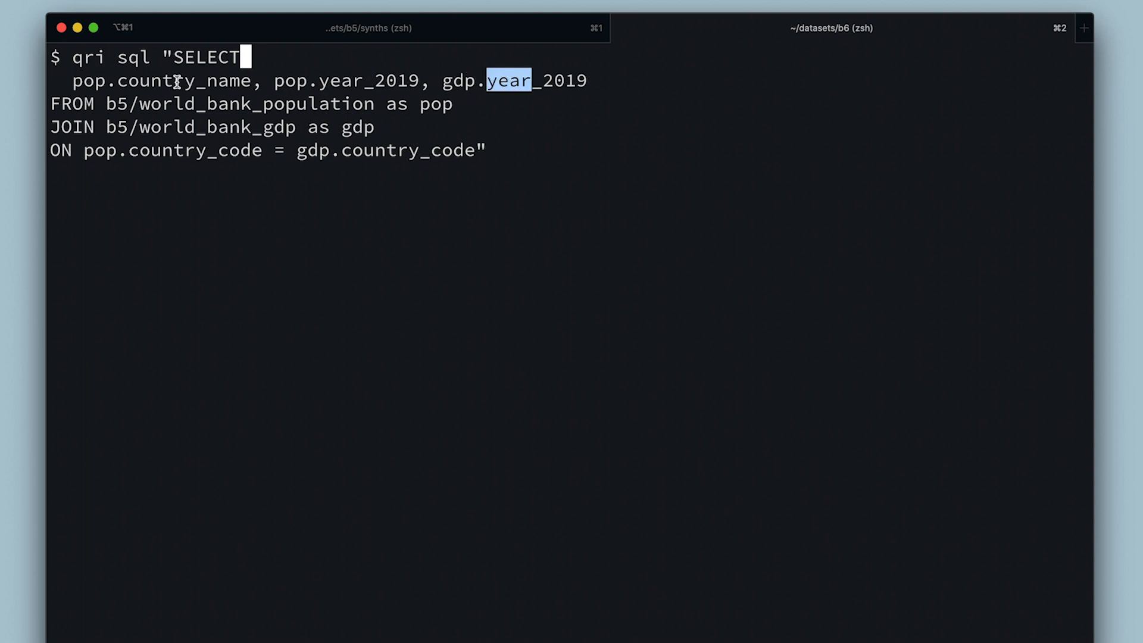
double_click(173, 82)
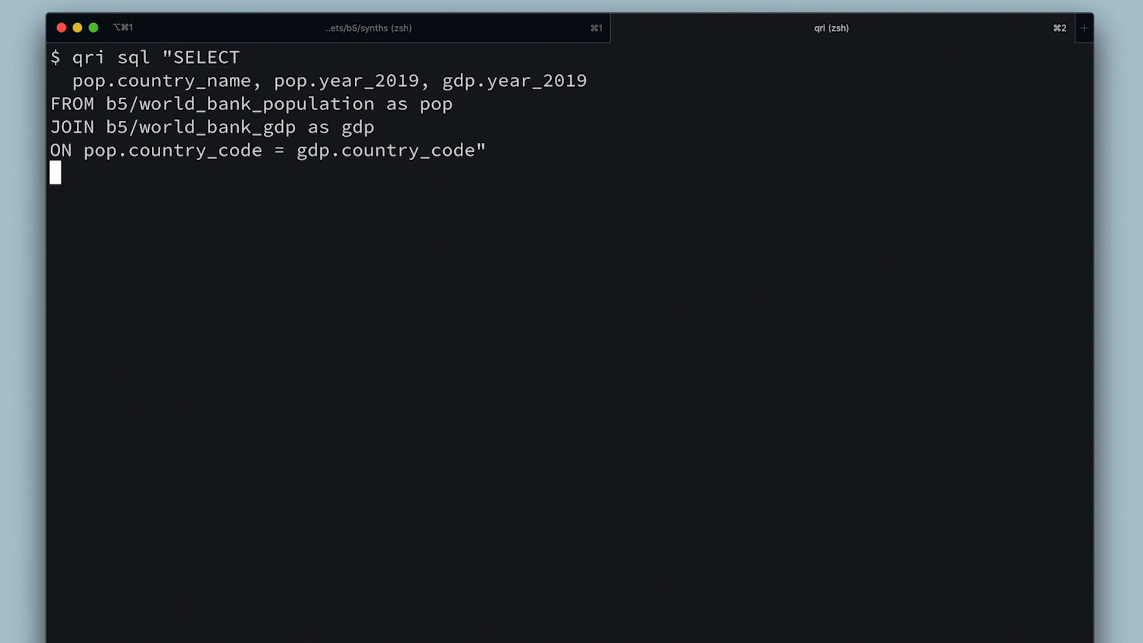
Run the join query across the remote b5 datasets.
key(Enter)
text(qri log b6)
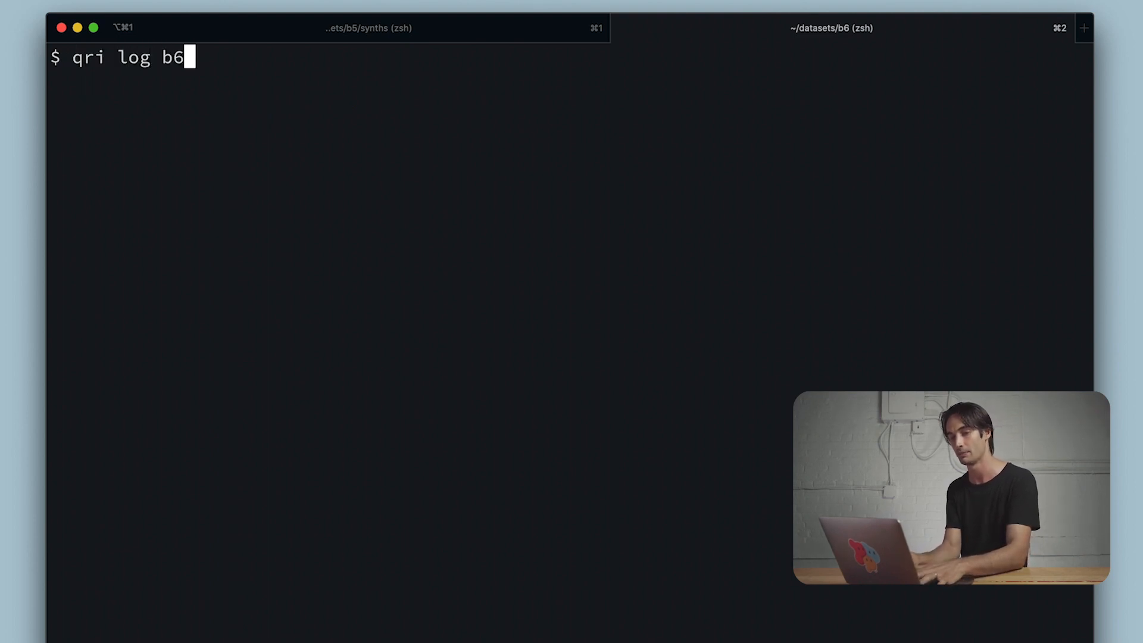
Show qri log for b5/world_bank_population and highlight the newest commit's local status.
text(5/work)
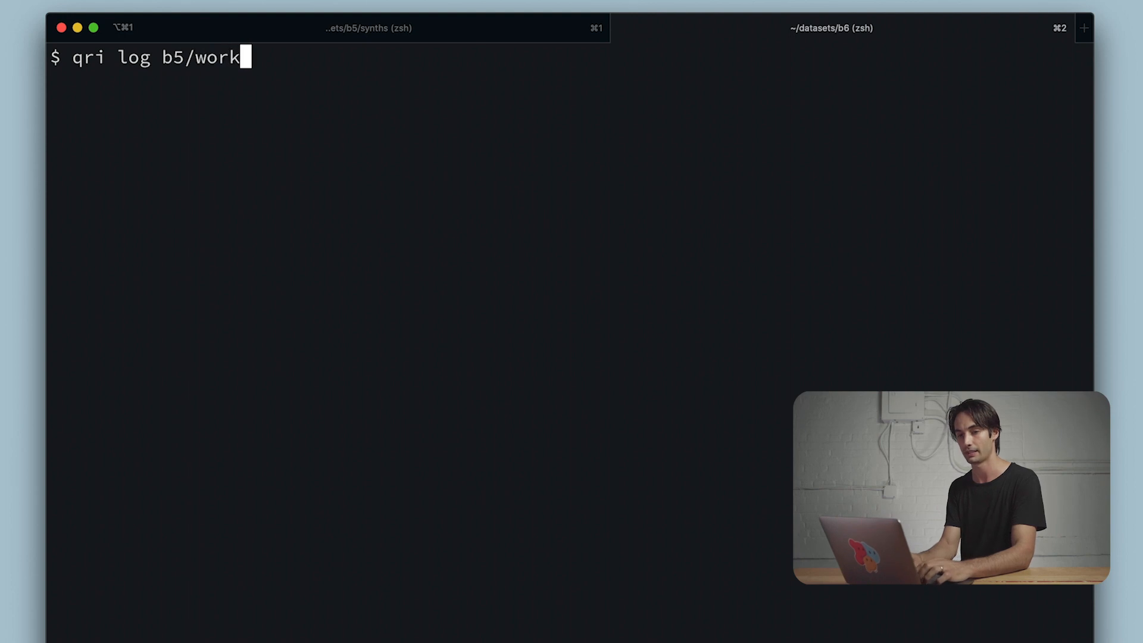
text(orld_bank_p)
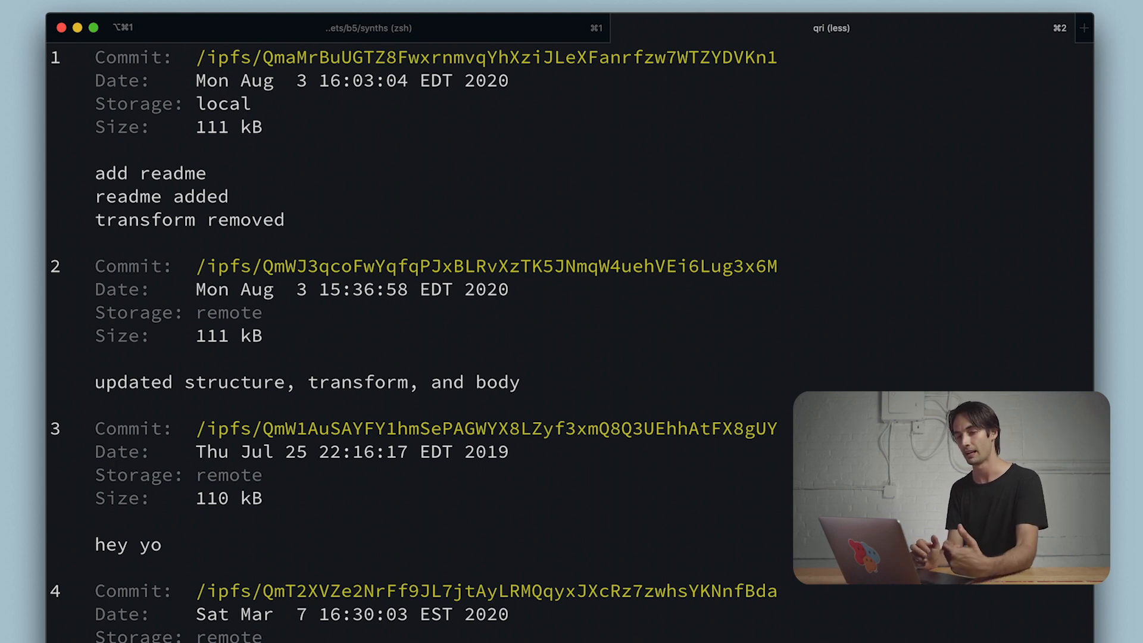
mouse_move(237, 149)
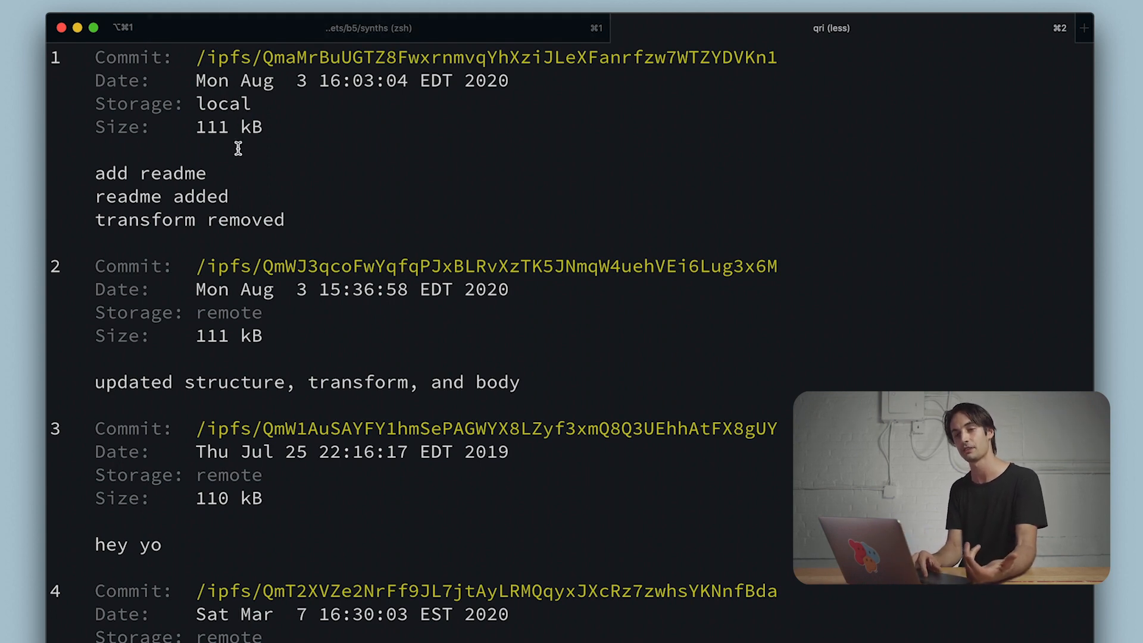
double_click(224, 104)
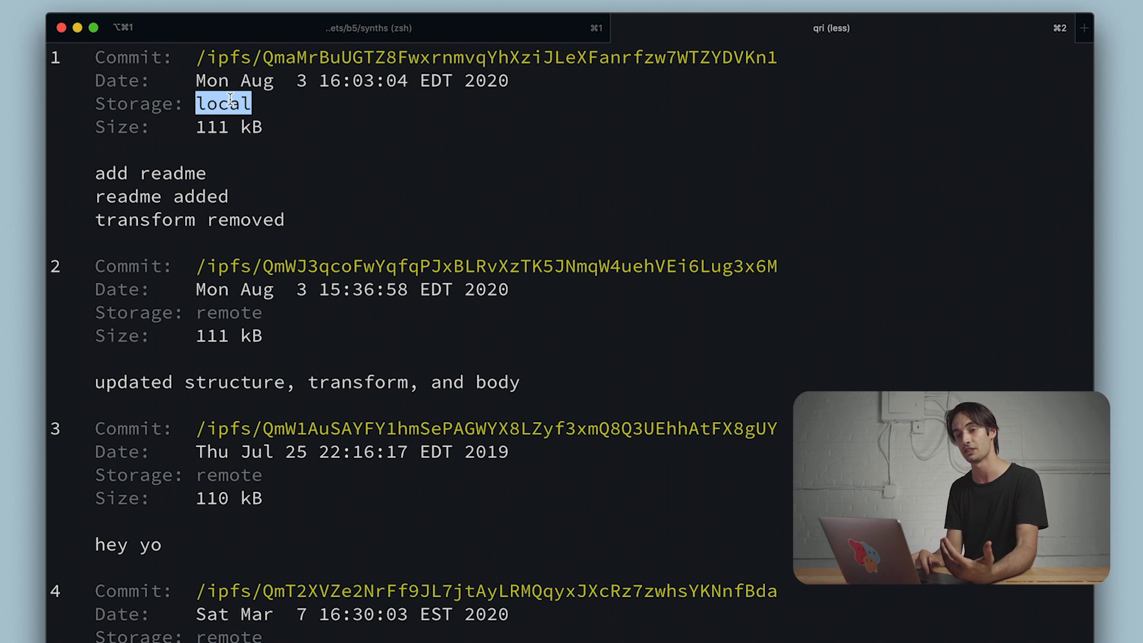
double_click(229, 311)
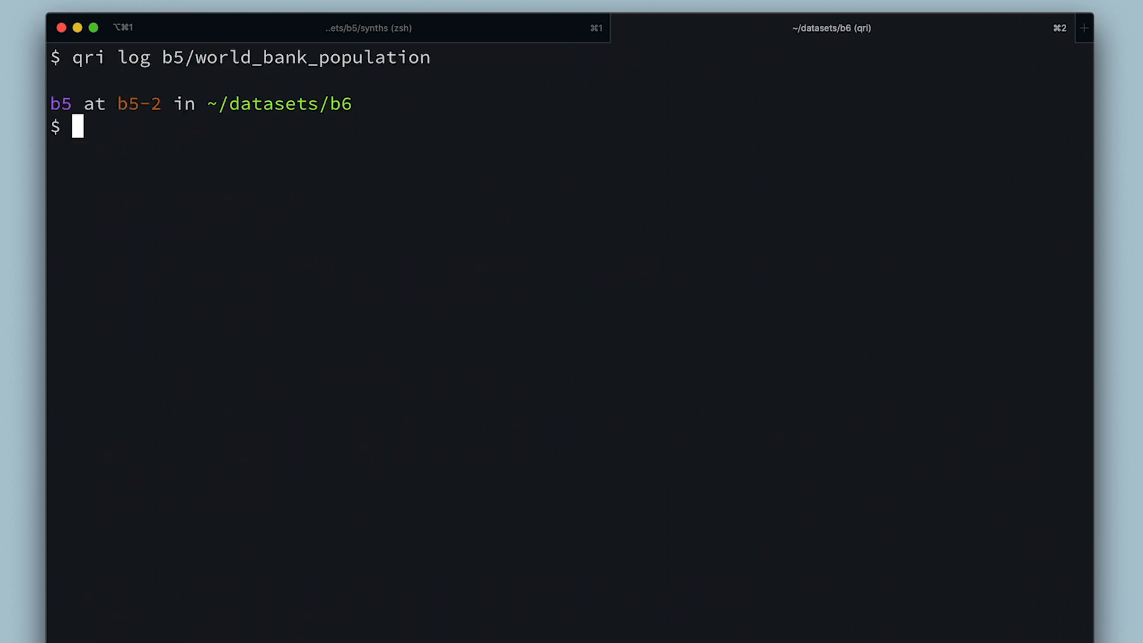
Run qri checkout b5/world_bank_population and cd into the new world_bank_population folder.
text(p)
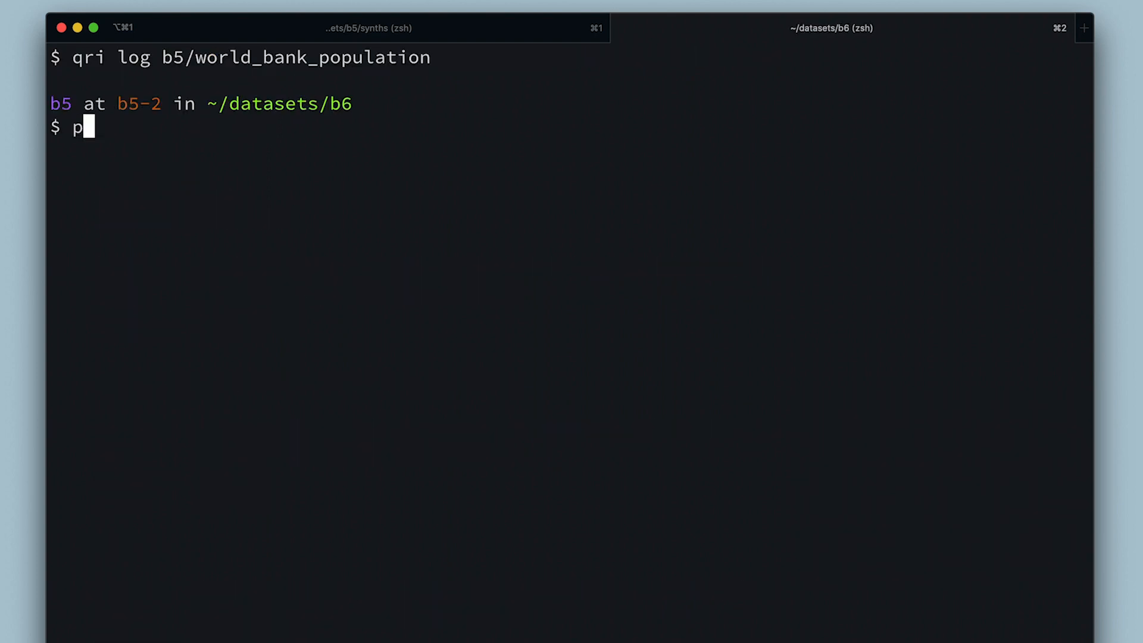
text(qri)
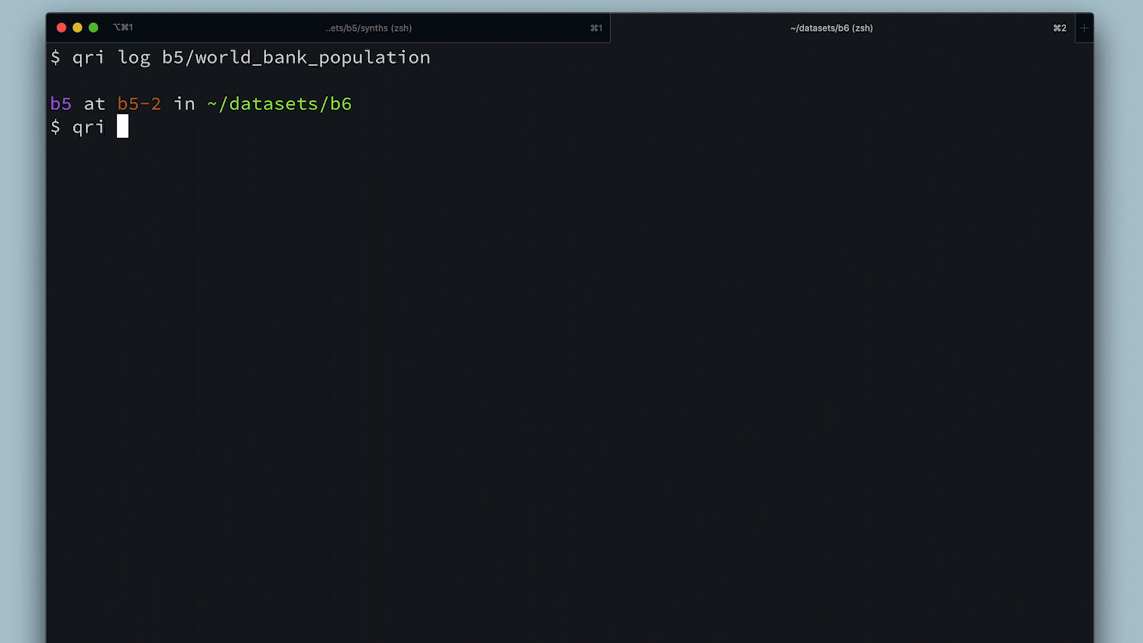
text(checkout b5/)
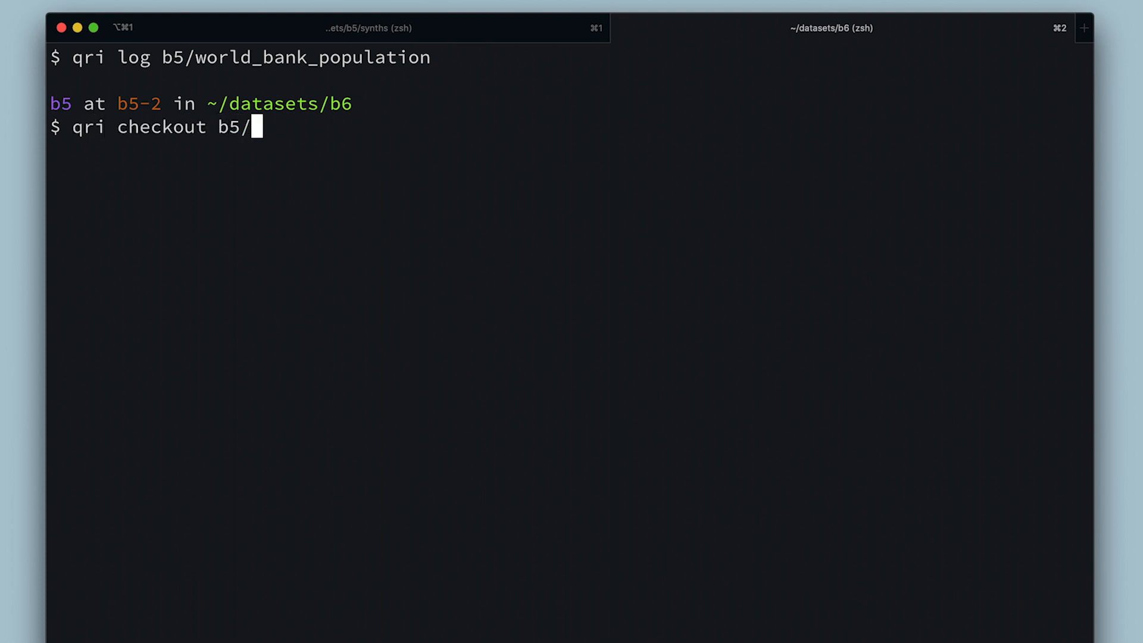
text(world_bank_population)
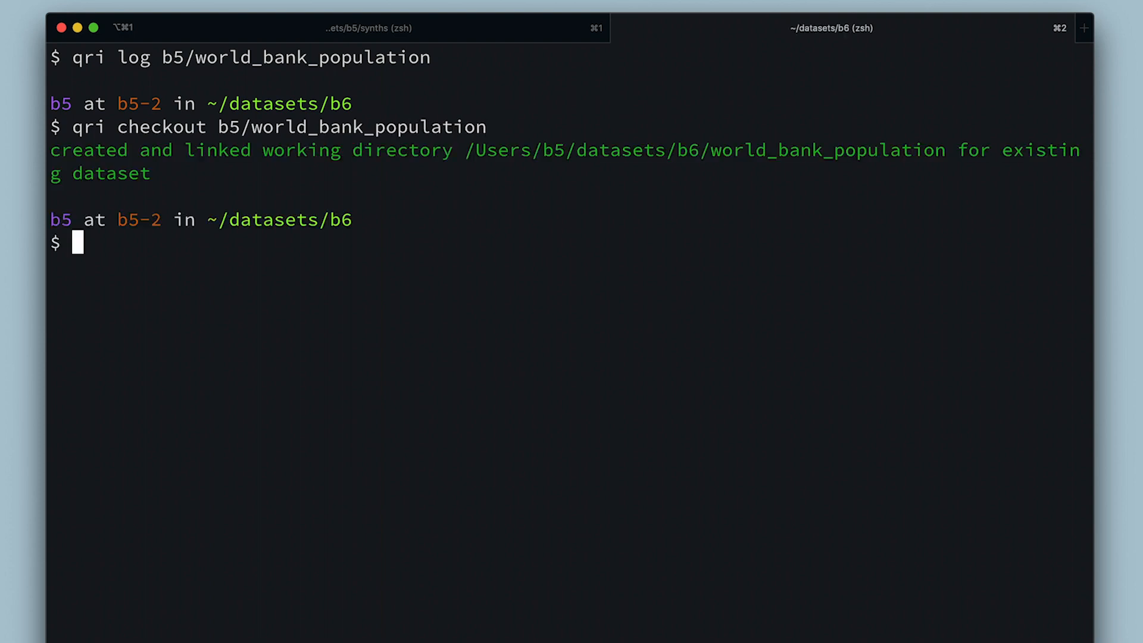
text(cd world)
text(qri pull)
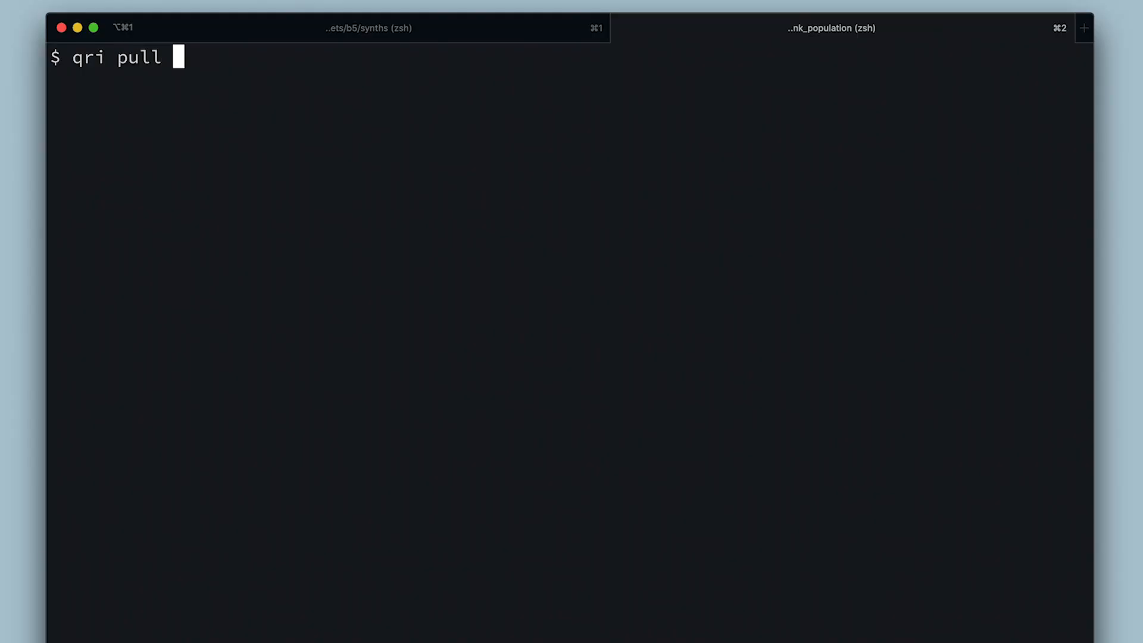
Begin the qri pull command with the b5/world_bank_population dataset name.
text(b5/wo)
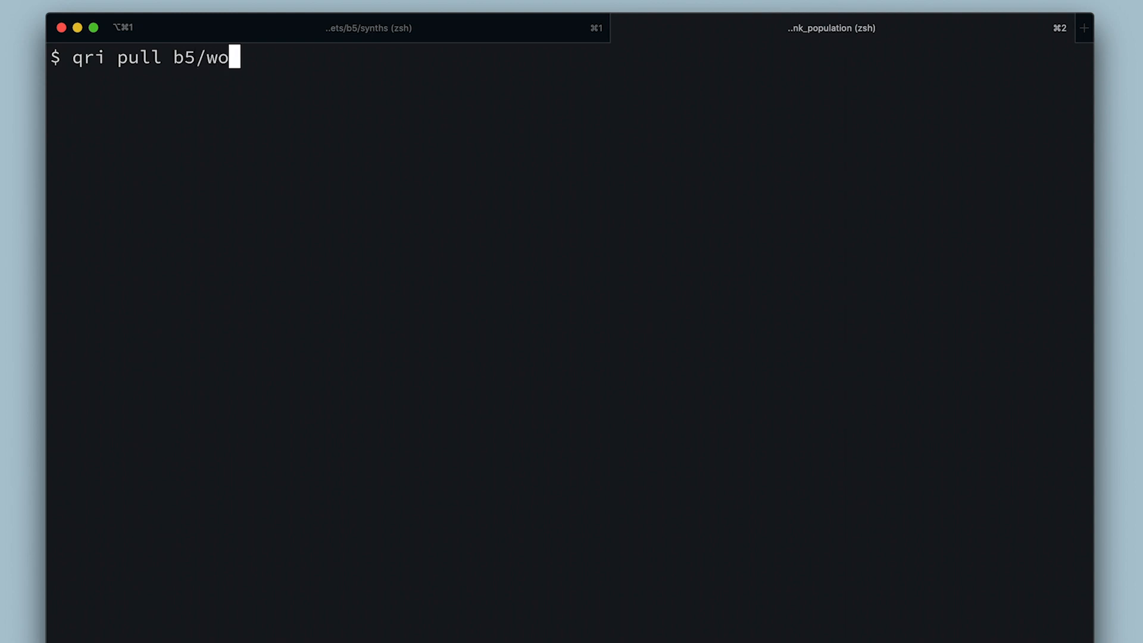